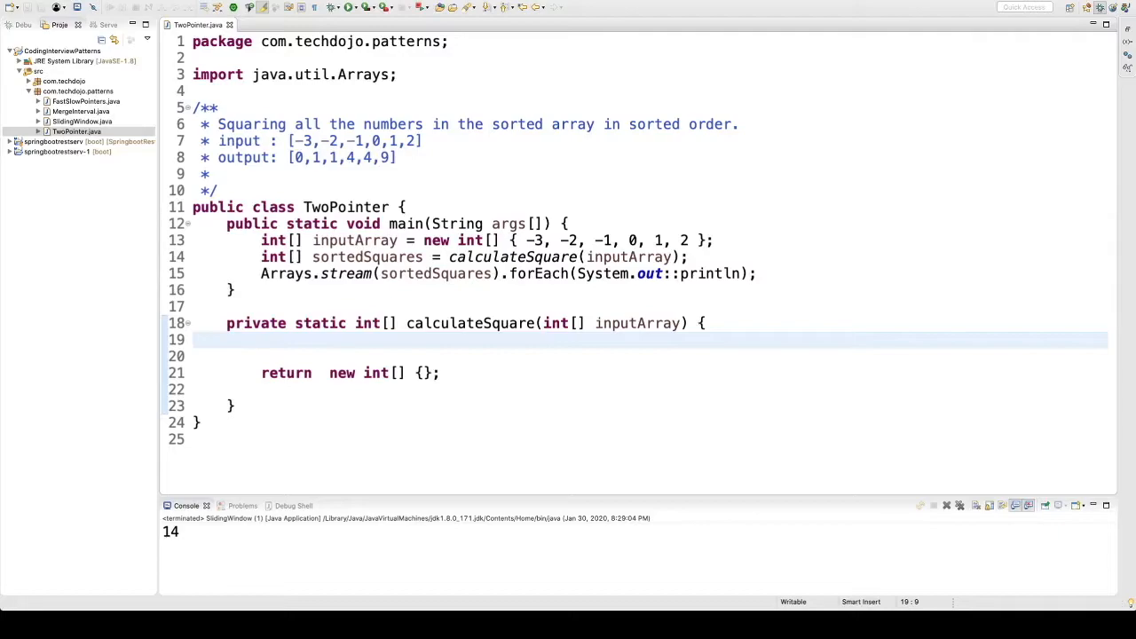
pyautogui.moveTo(439, 188)
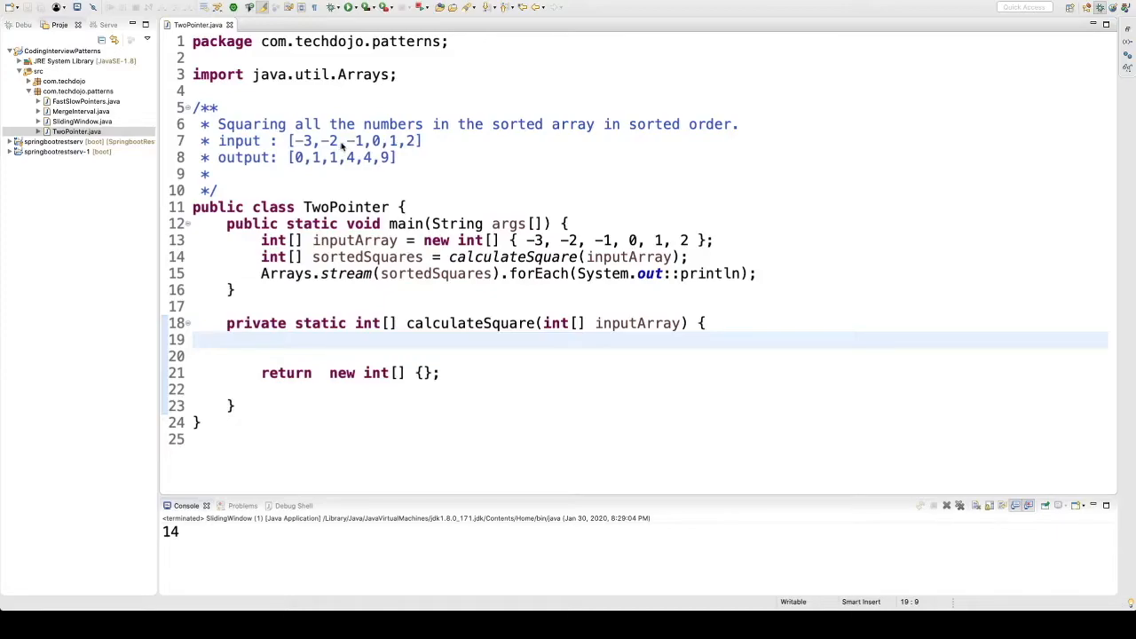
pyautogui.moveTo(352, 168)
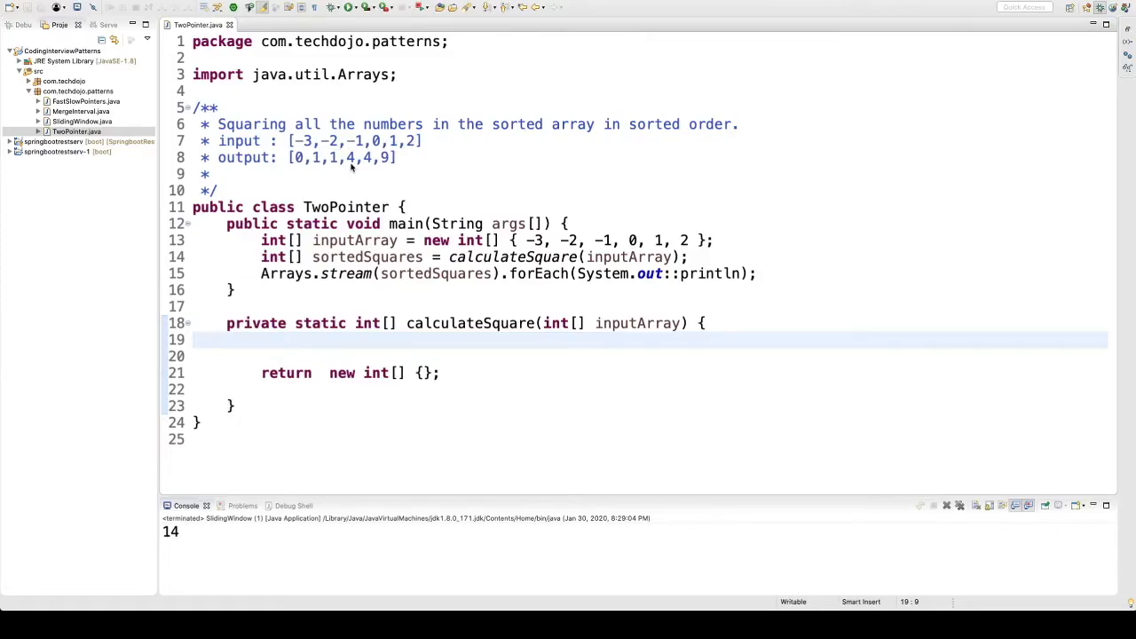
pyautogui.moveTo(468, 125)
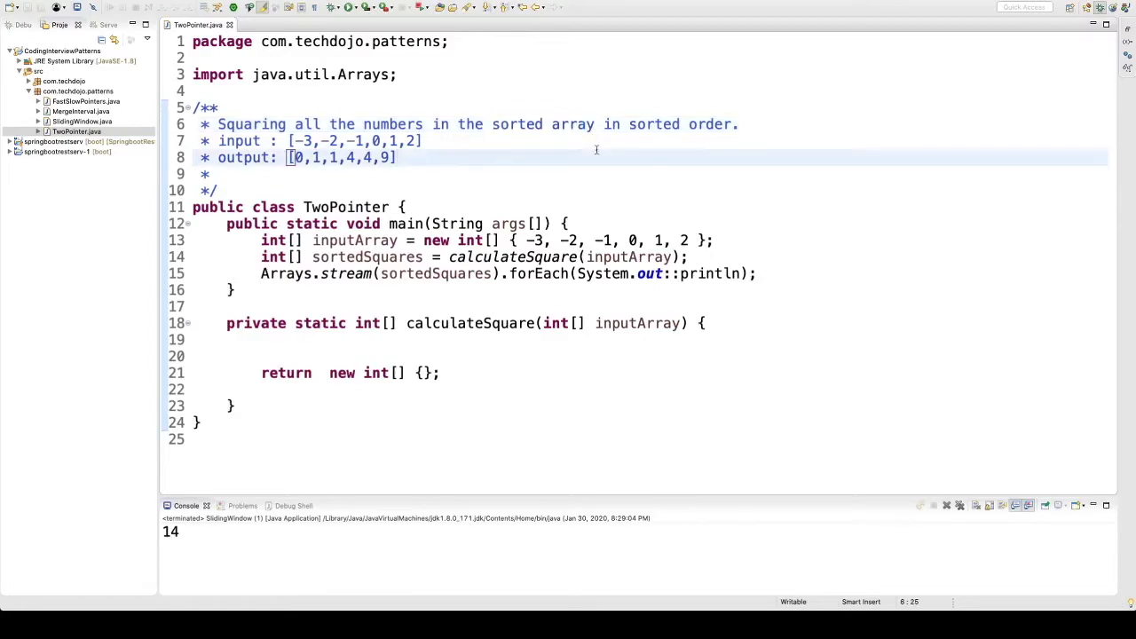
pyautogui.moveTo(585, 161)
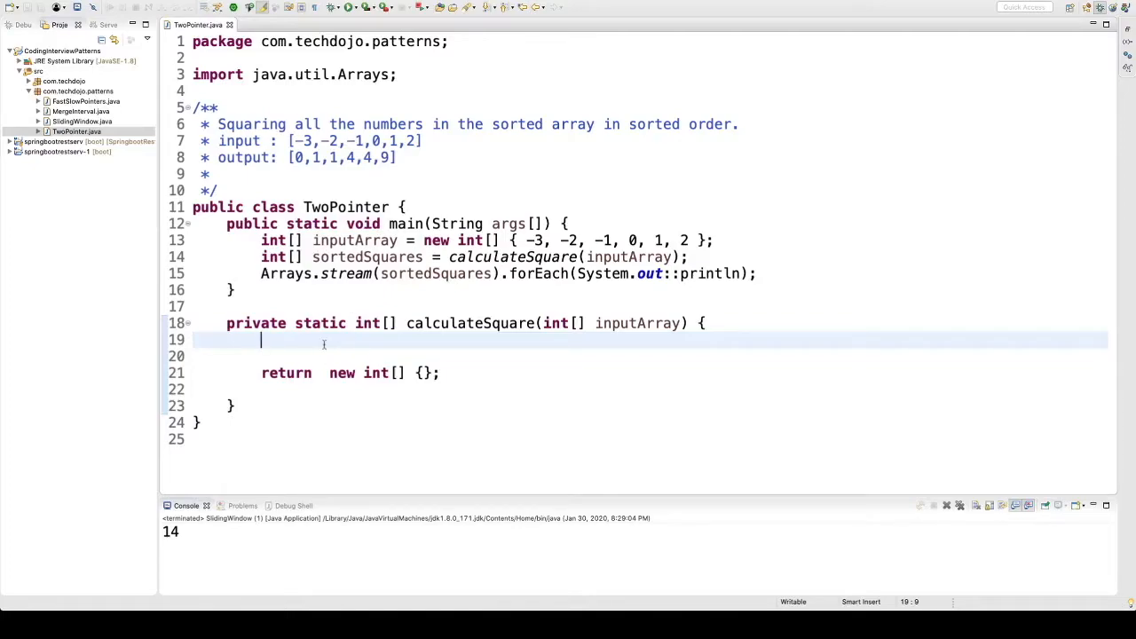
# Step: Declare int[] result = new int[inputArray.length]; on line 19 of calculateSquare
pyautogui.write('int[] result =')
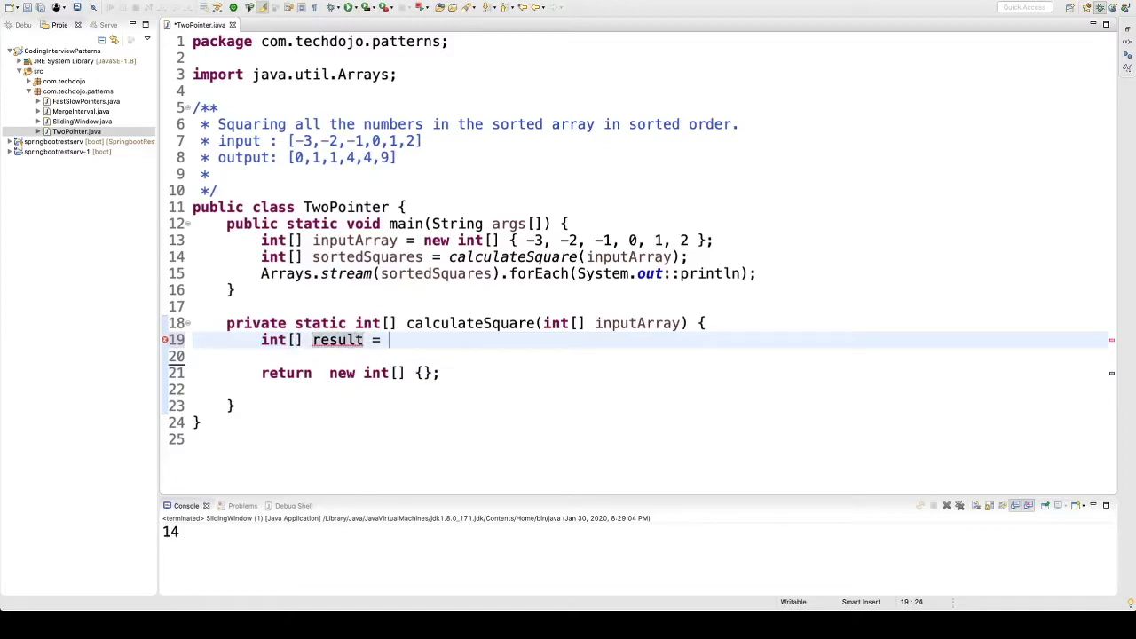
pyautogui.write('ne')
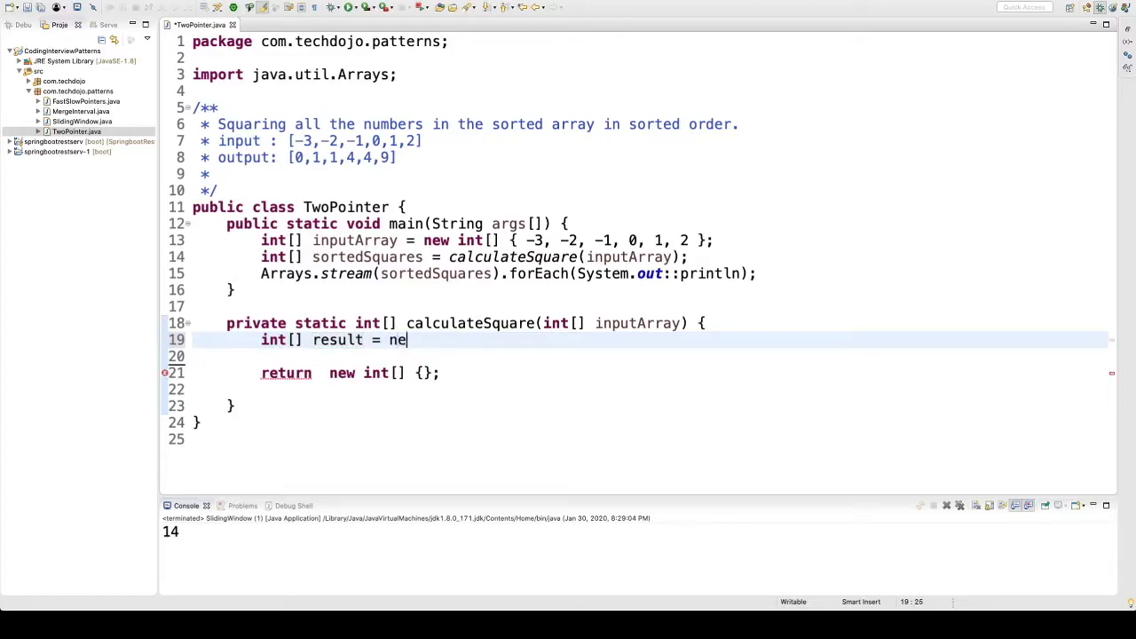
pyautogui.write('w int')
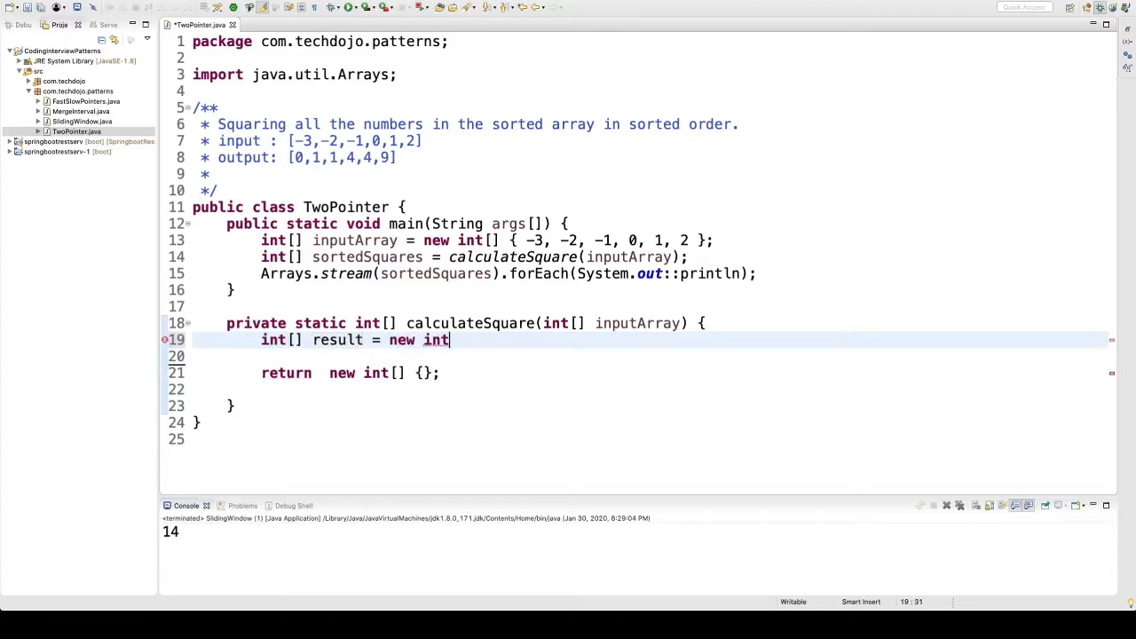
pyautogui.write('[]')
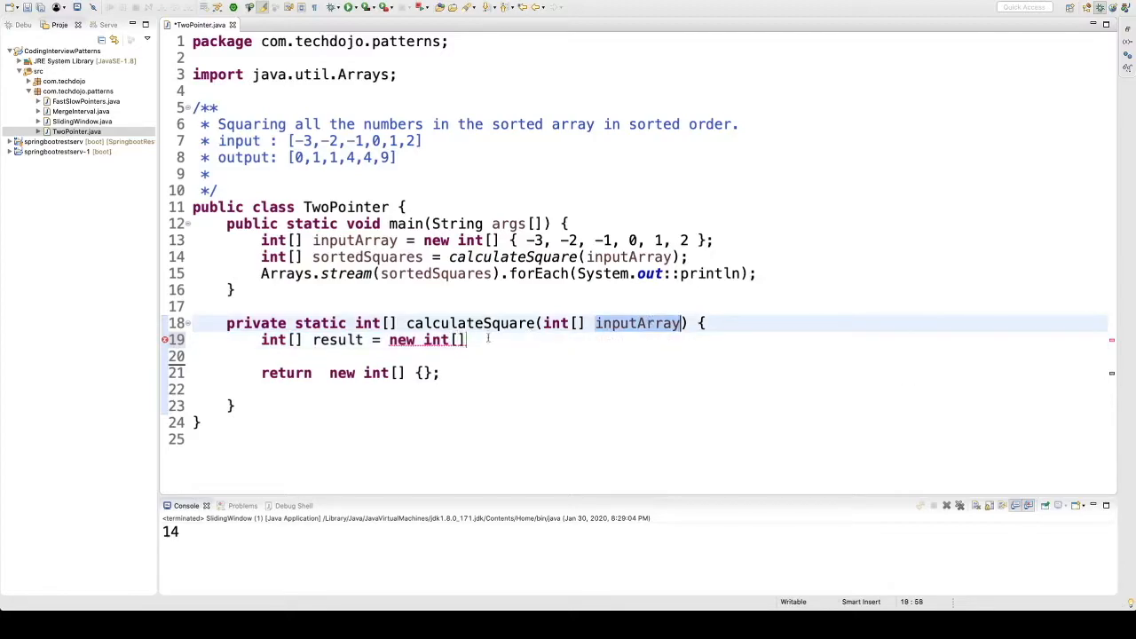
pyautogui.write('inputArray.')
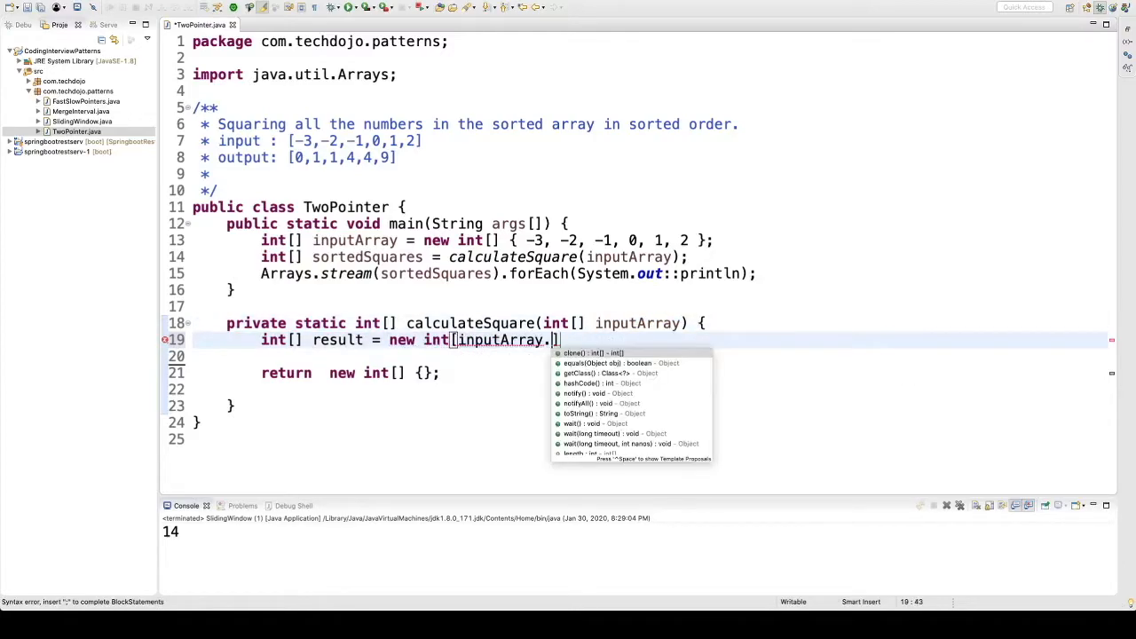
pyautogui.write('length')
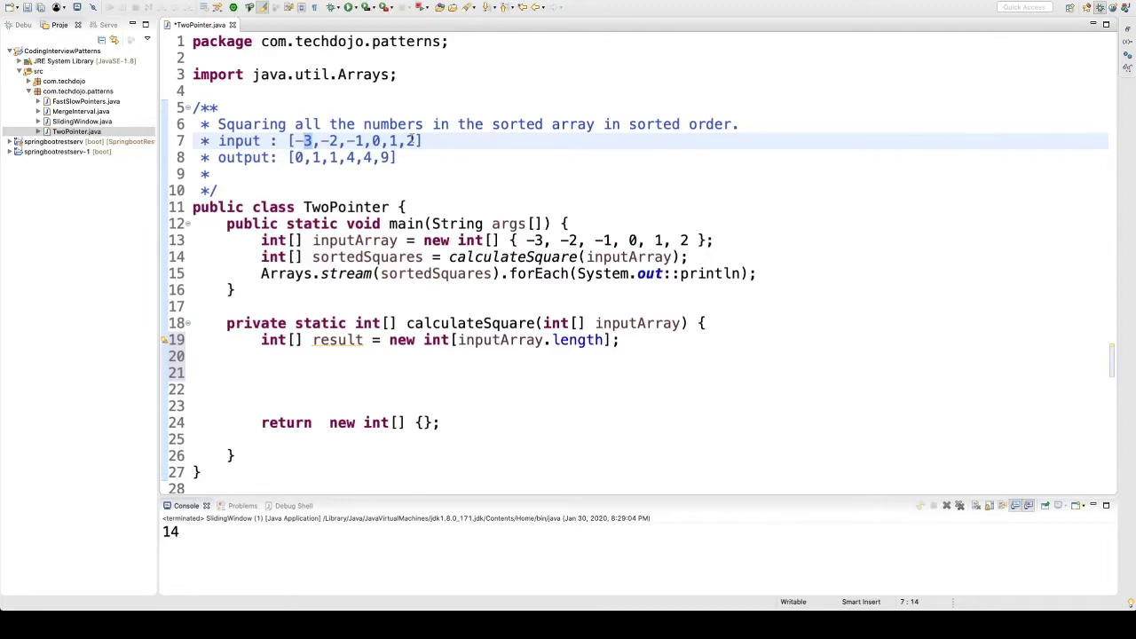
pyautogui.moveTo(400, 363)
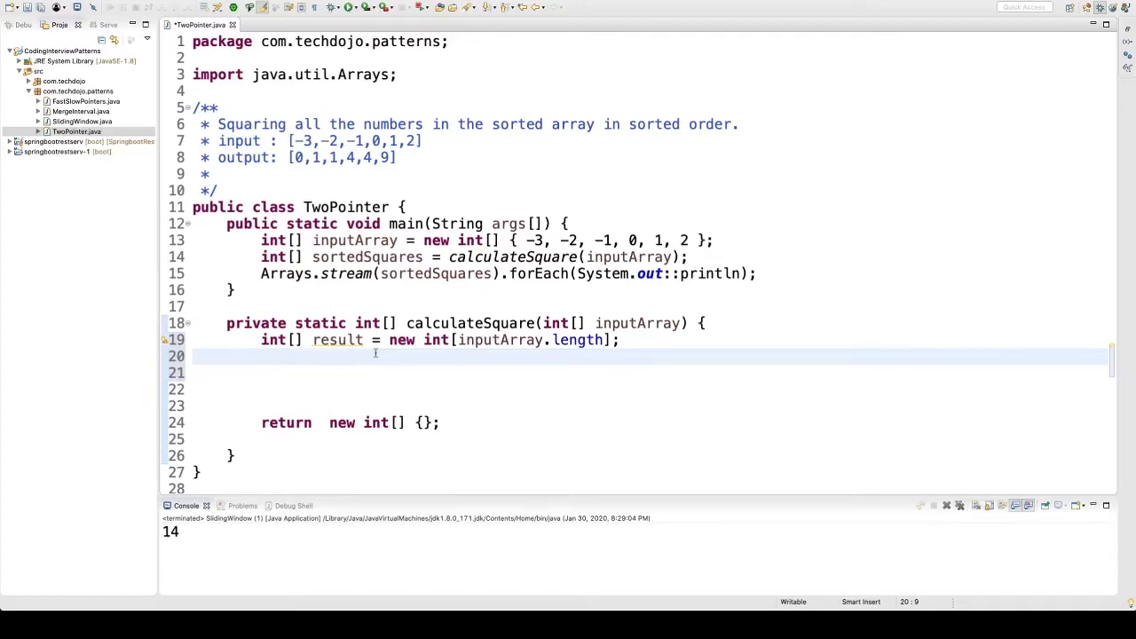
# Step: Add int highestIndx = inputArray.length-1; below the result array declaration
pyautogui.write('int')
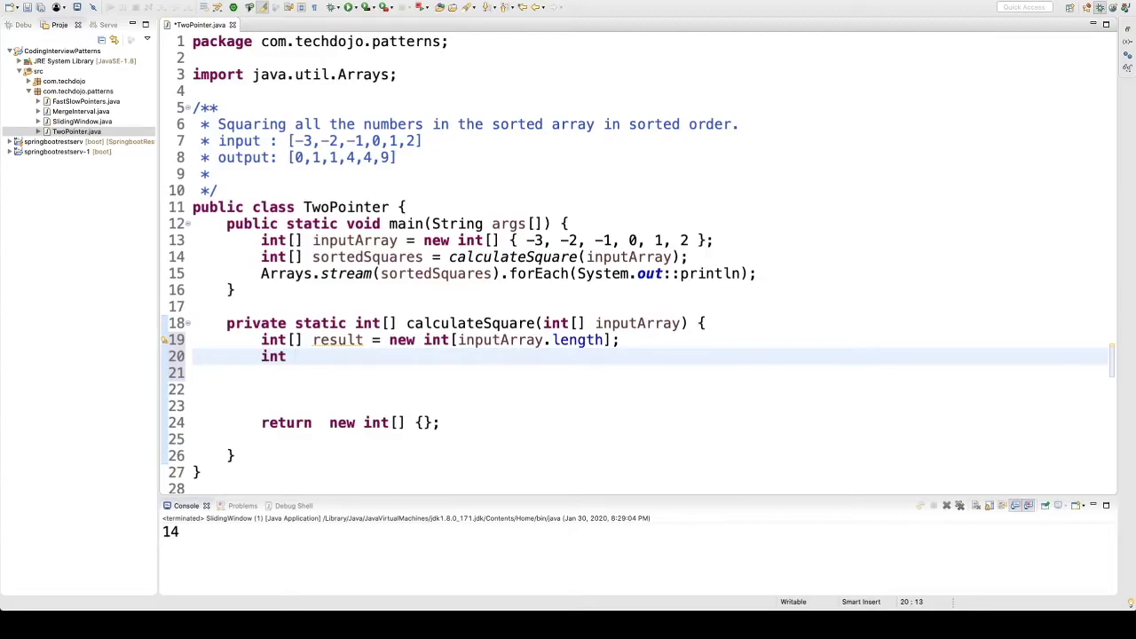
pyautogui.write('highestIn')
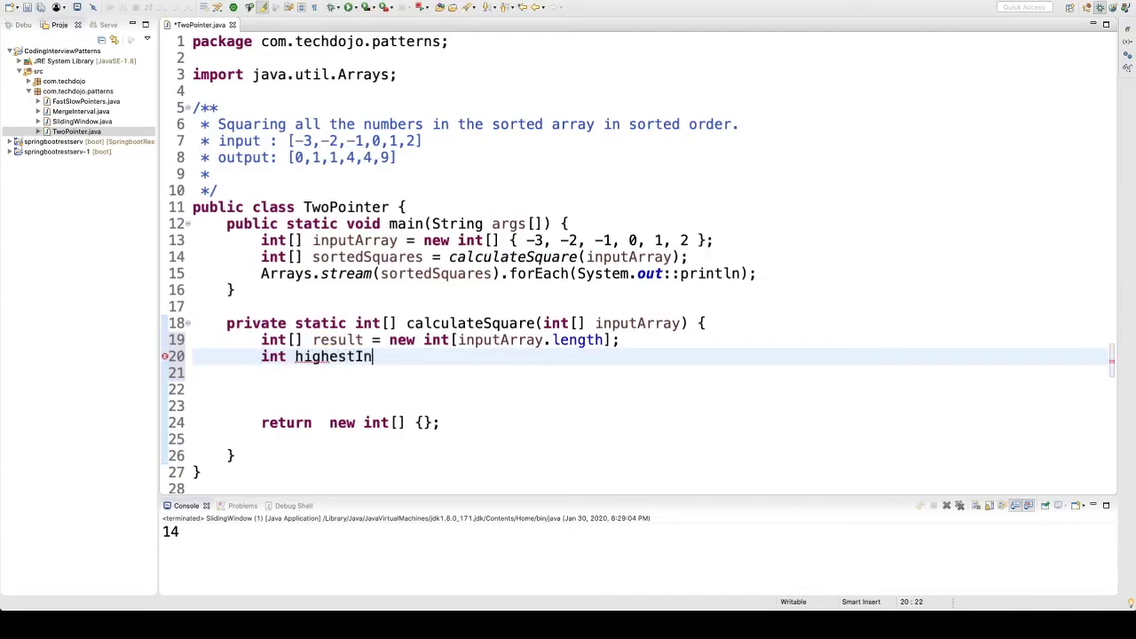
pyautogui.write('dx =')
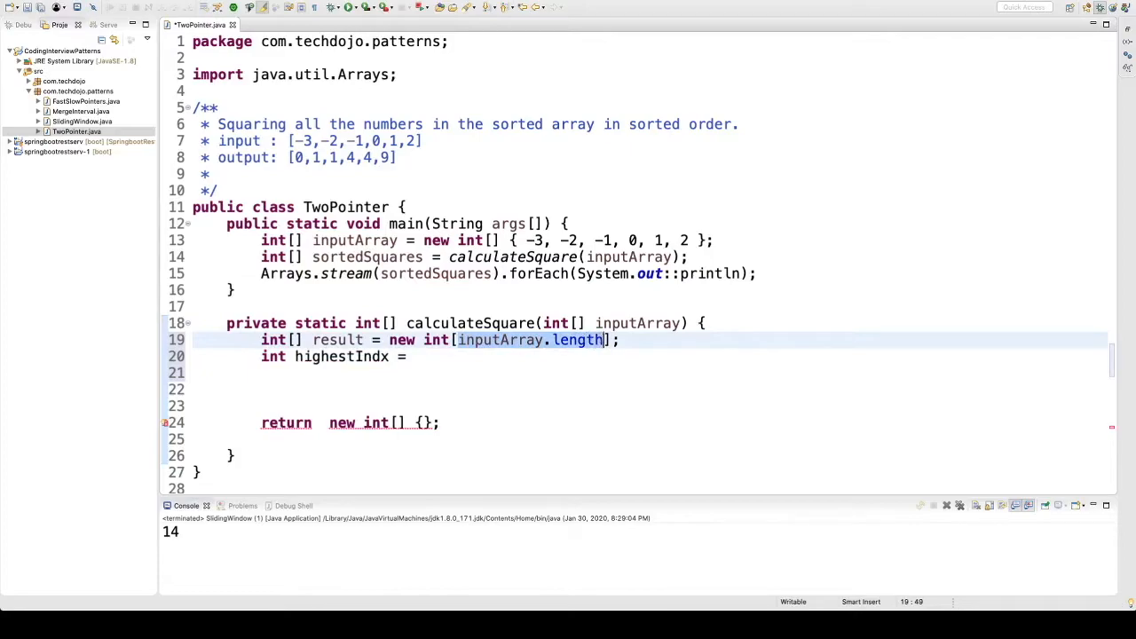
pyautogui.write('inputArray.length')
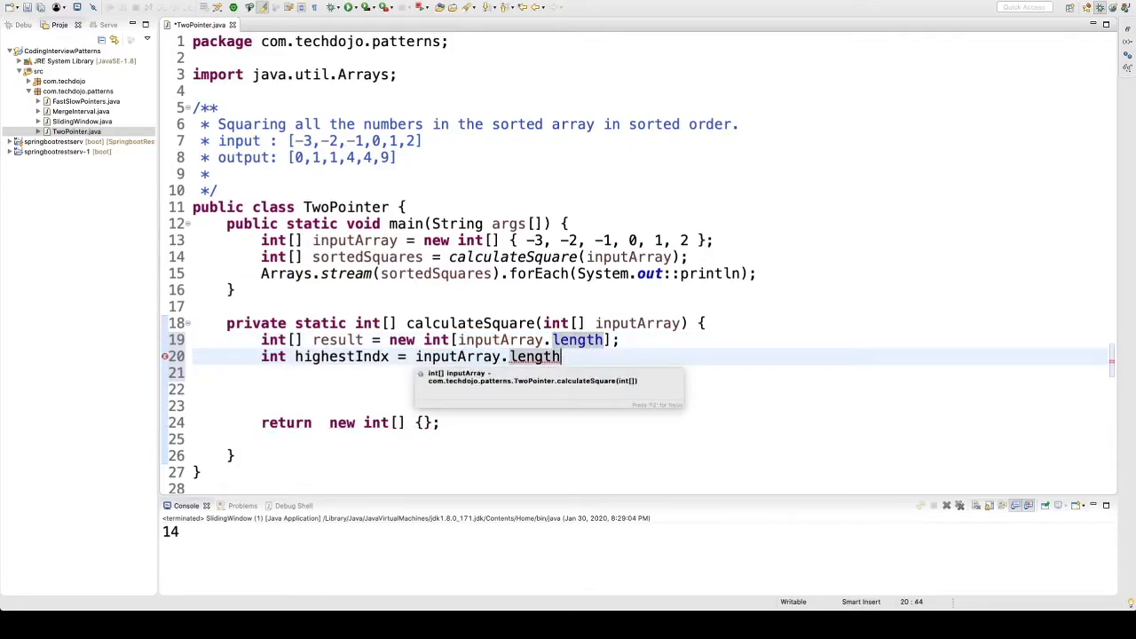
pyautogui.write('-1;')
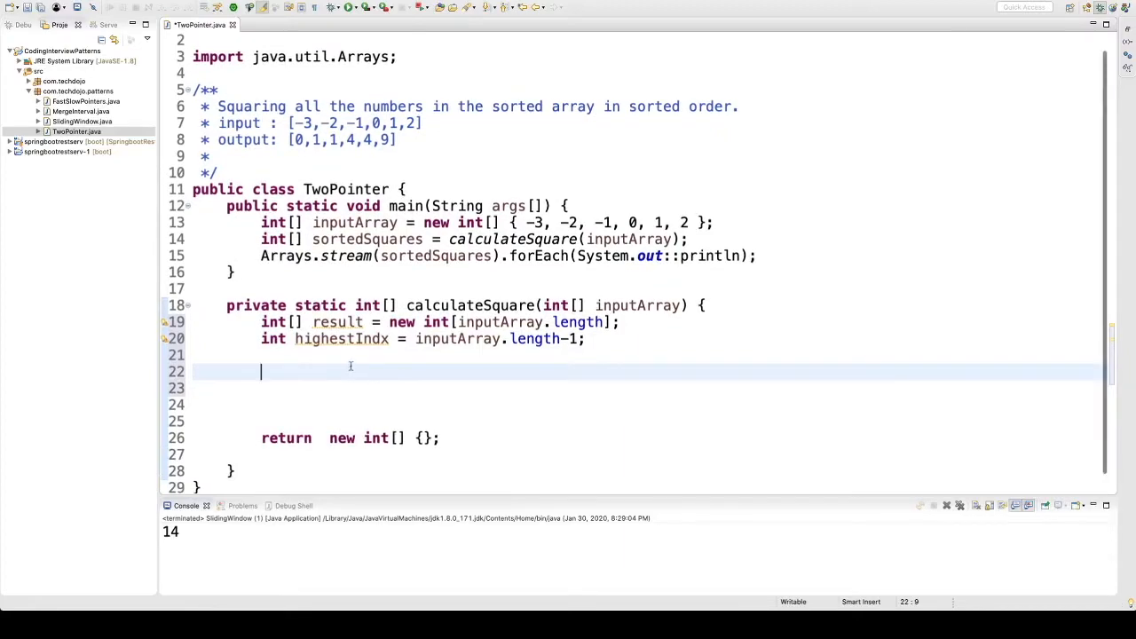
# Step: Declare int left=0, right = inputArray.length-1; and start a while loop below
pyautogui.write('i')
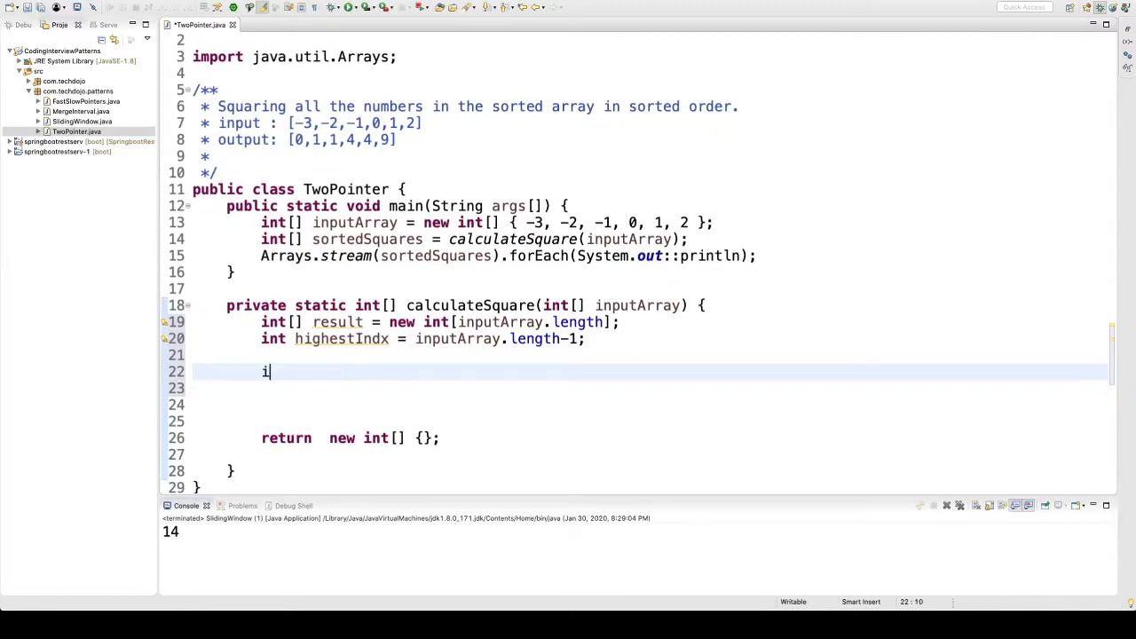
pyautogui.write('nt left')
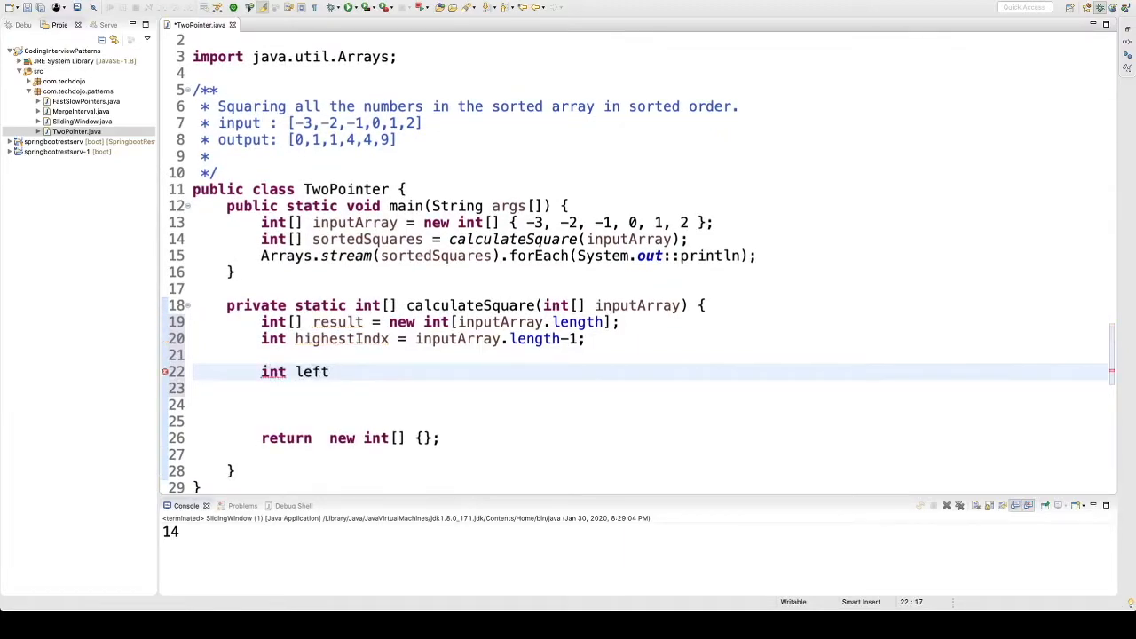
pyautogui.write('=0')
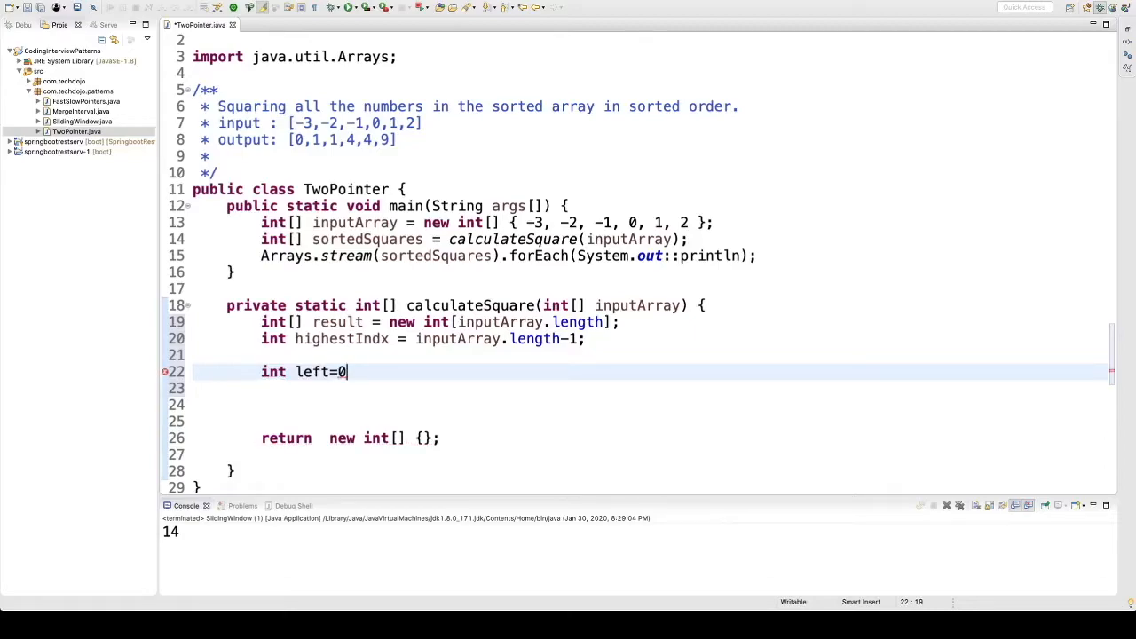
pyautogui.write(', right')
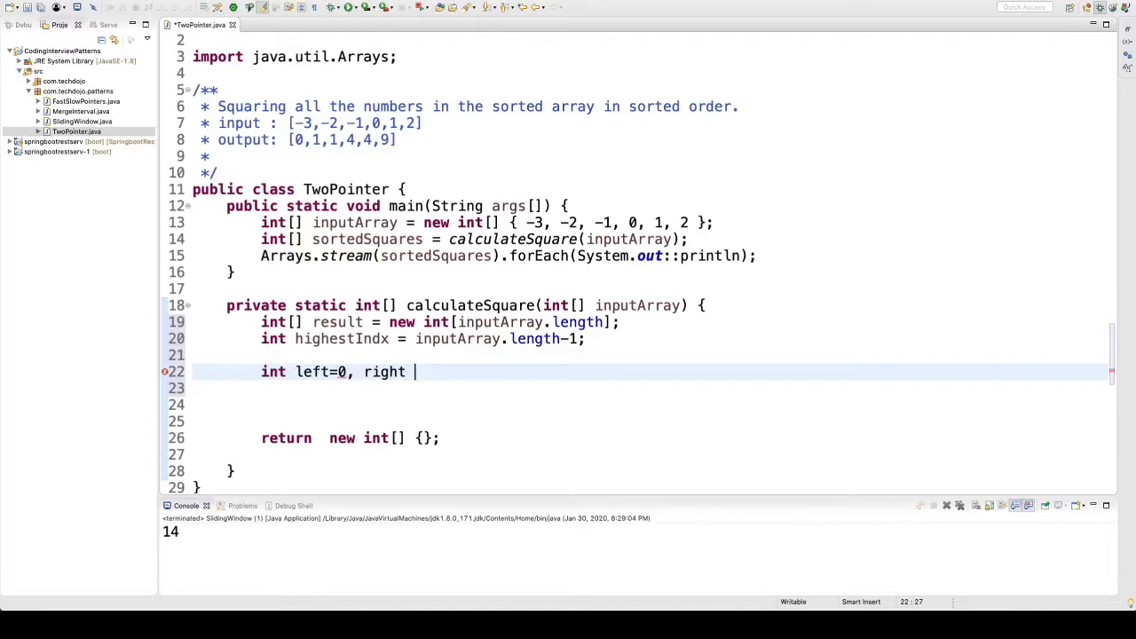
pyautogui.write('=')
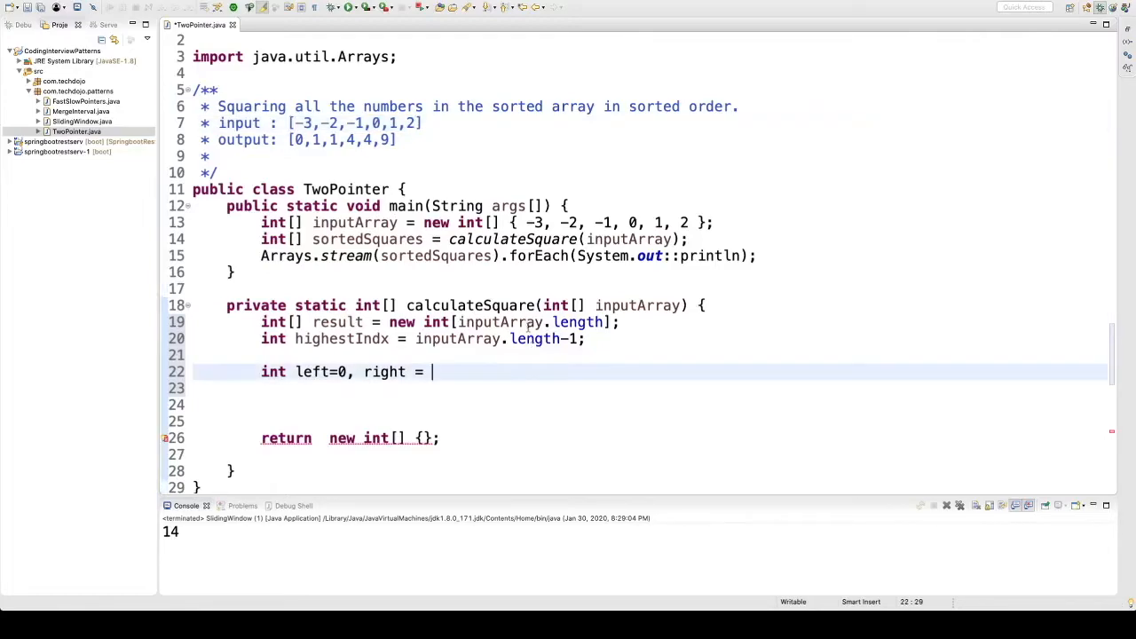
pyautogui.write('inputArray.length')
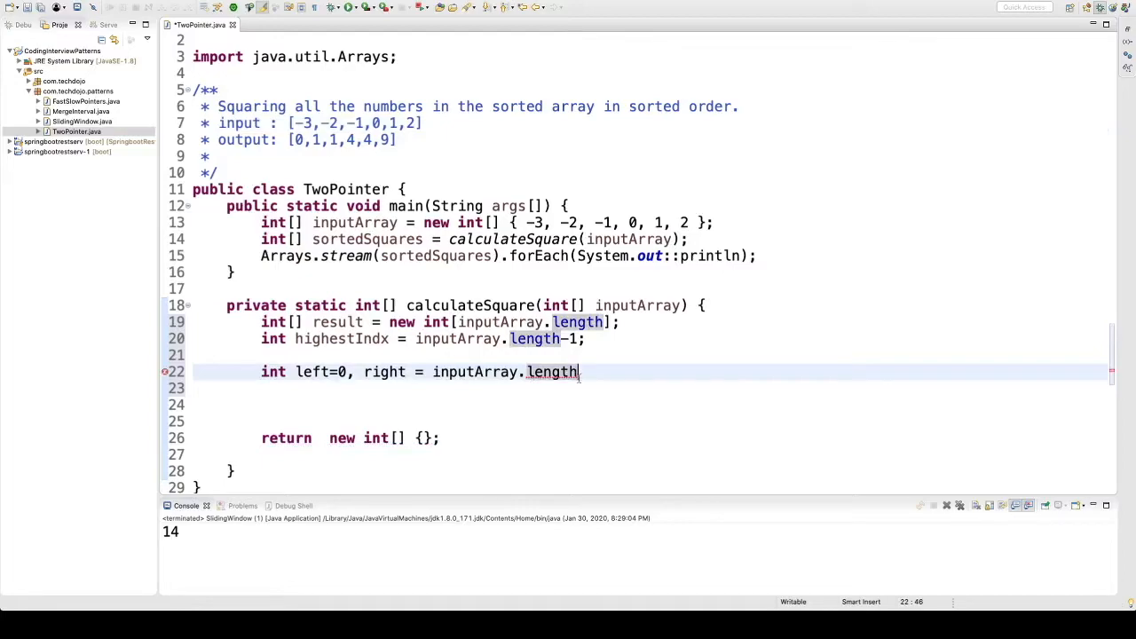
pyautogui.write('-1;')
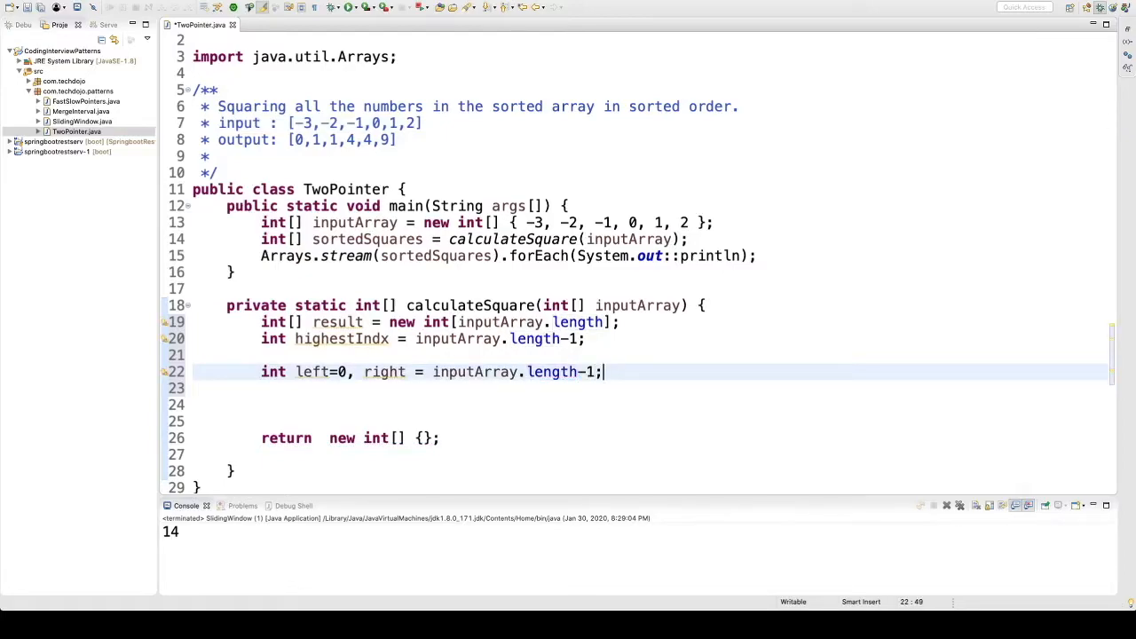
pyautogui.press('Enter')
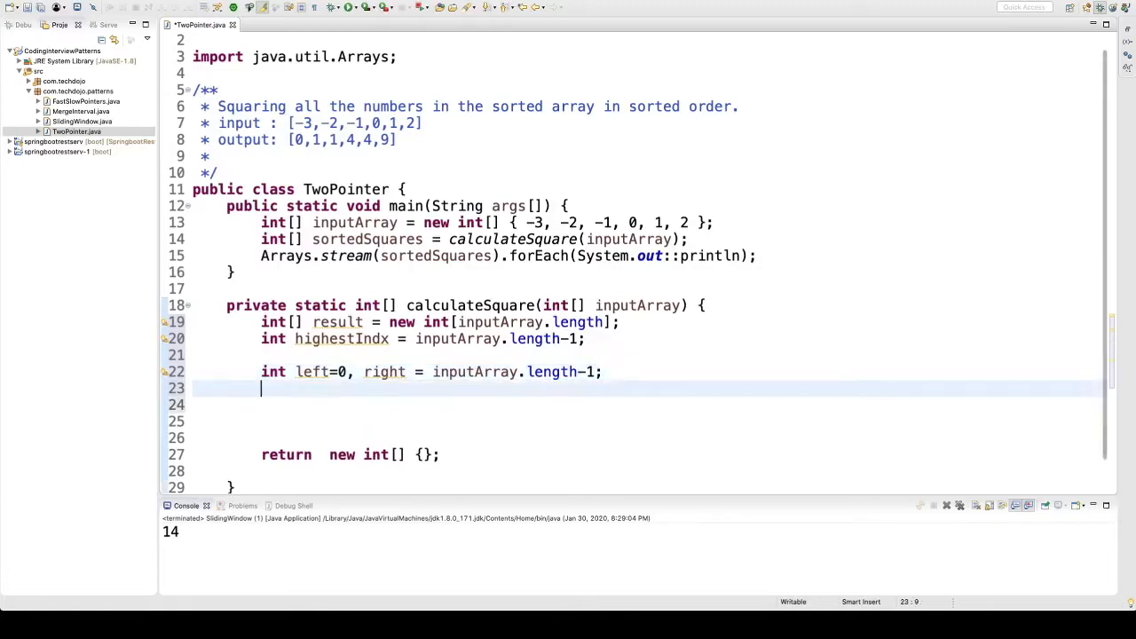
pyautogui.write('while(')
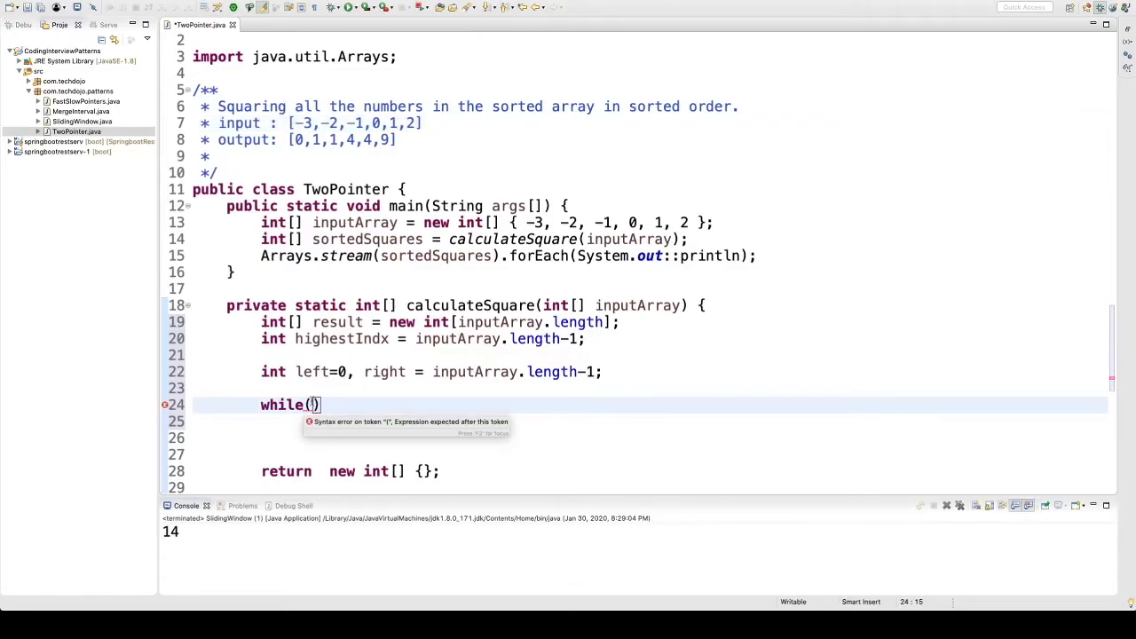
# Step: Give the while loop the condition left<=right and open its body
pyautogui.write('left')
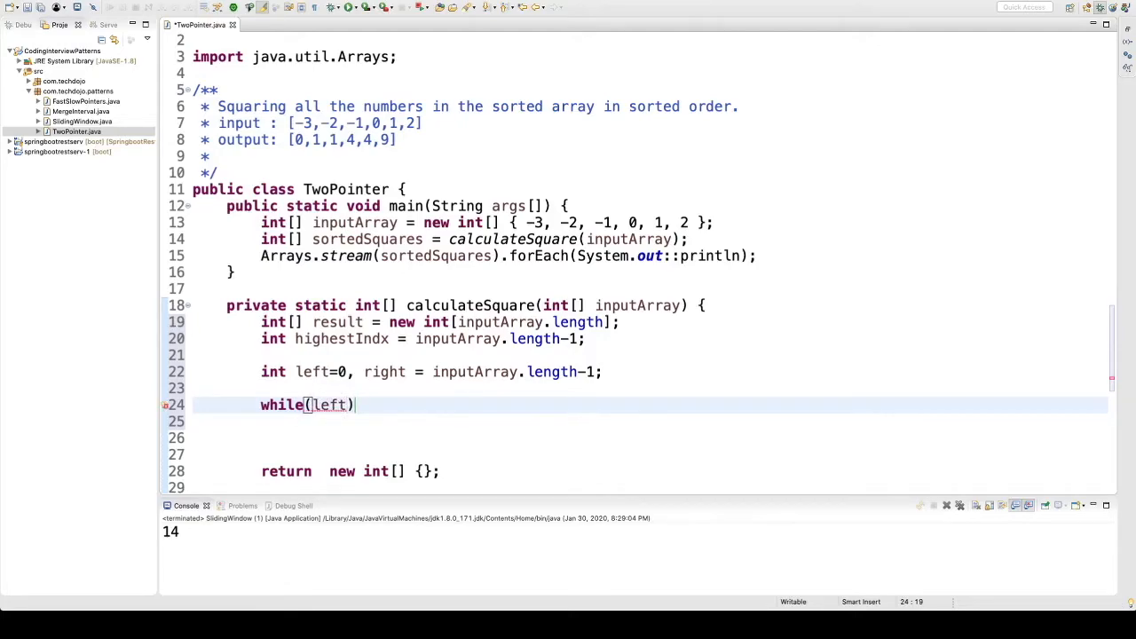
pyautogui.write('<=')
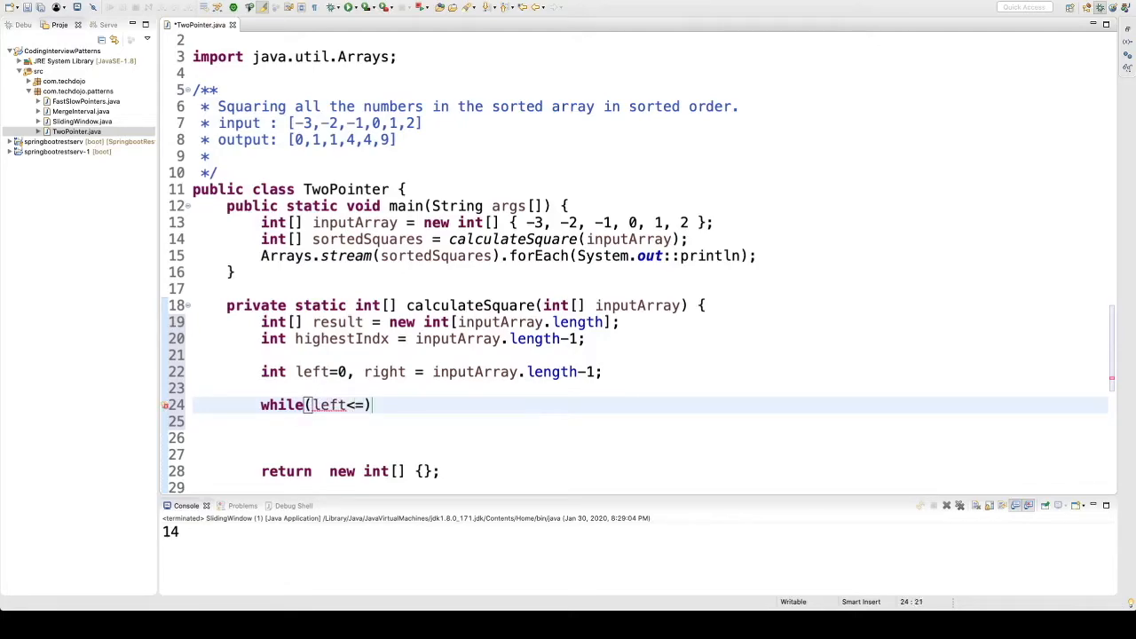
pyautogui.write('right')
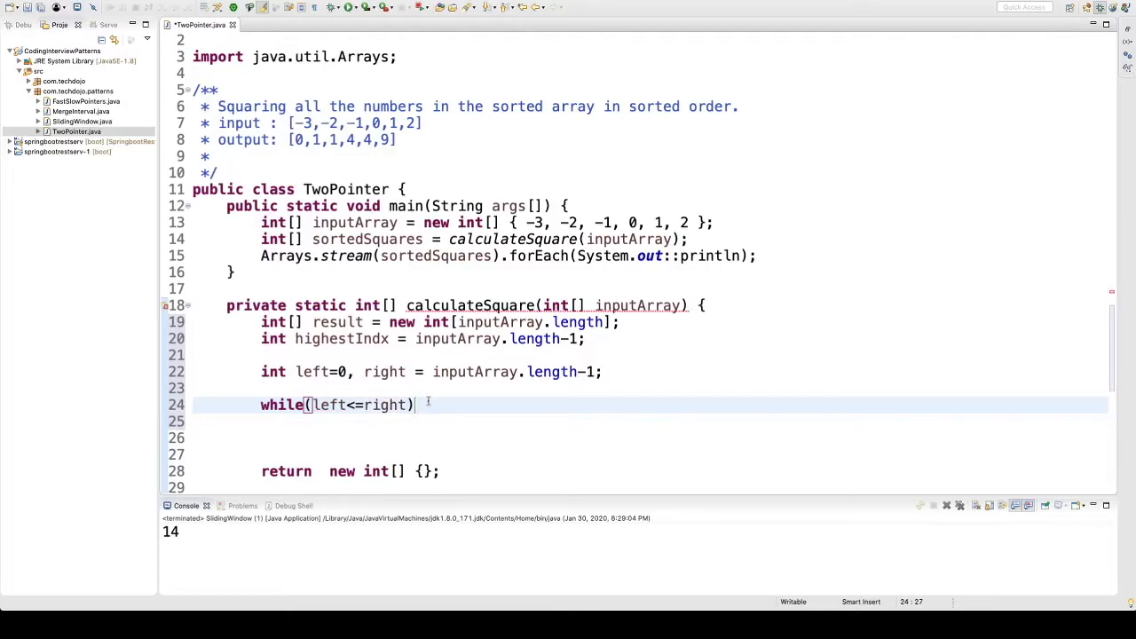
pyautogui.write('{')
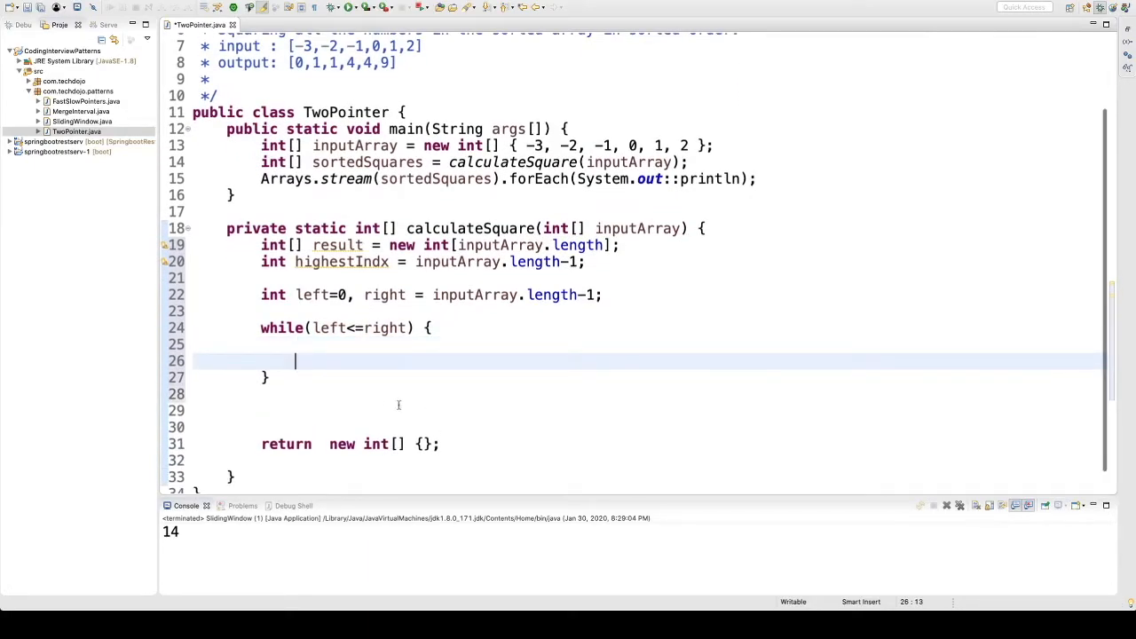
# Step: Compute leftSquare as inputArray[left]*inputArray[left] and rightSquare from inputArray[right]
pyautogui.write('i')
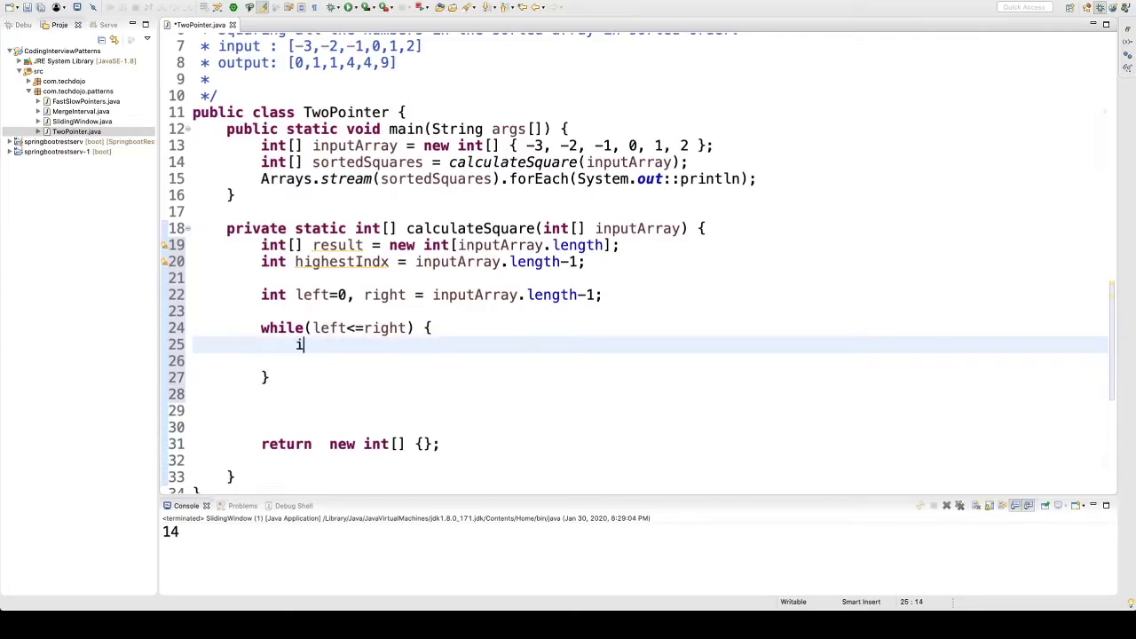
pyautogui.write('nt l')
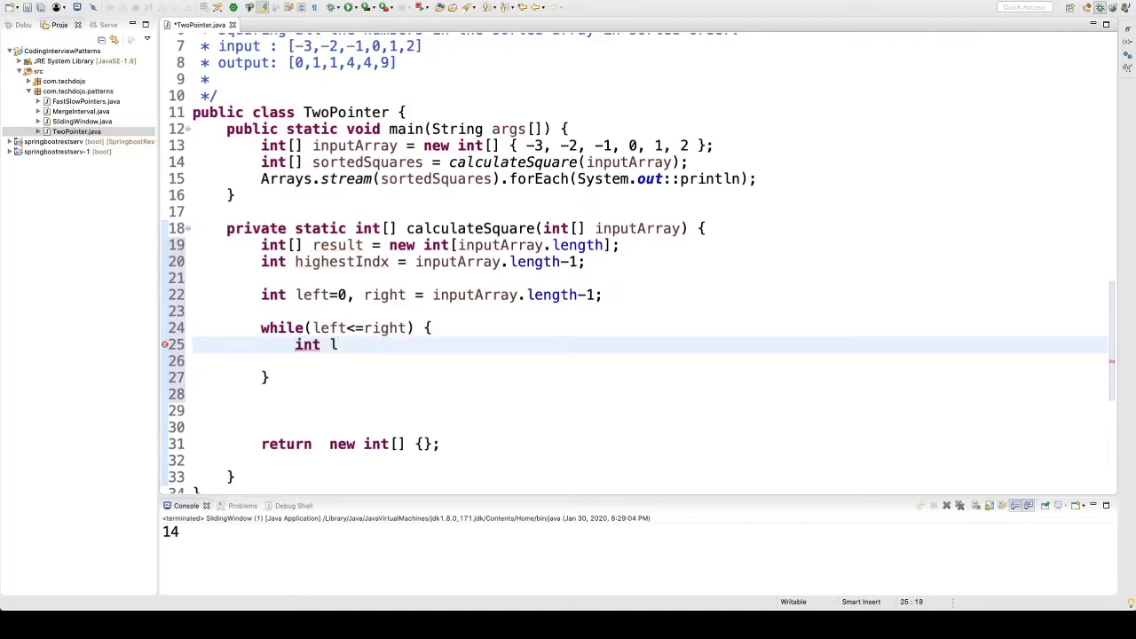
pyautogui.write('eftS')
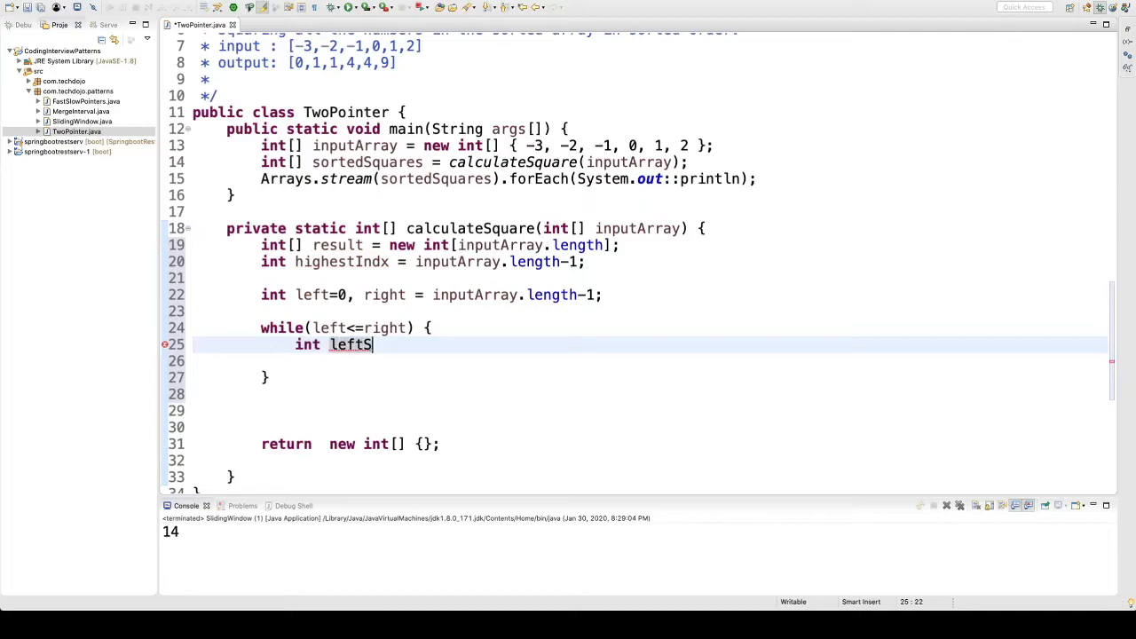
pyautogui.write('quare =')
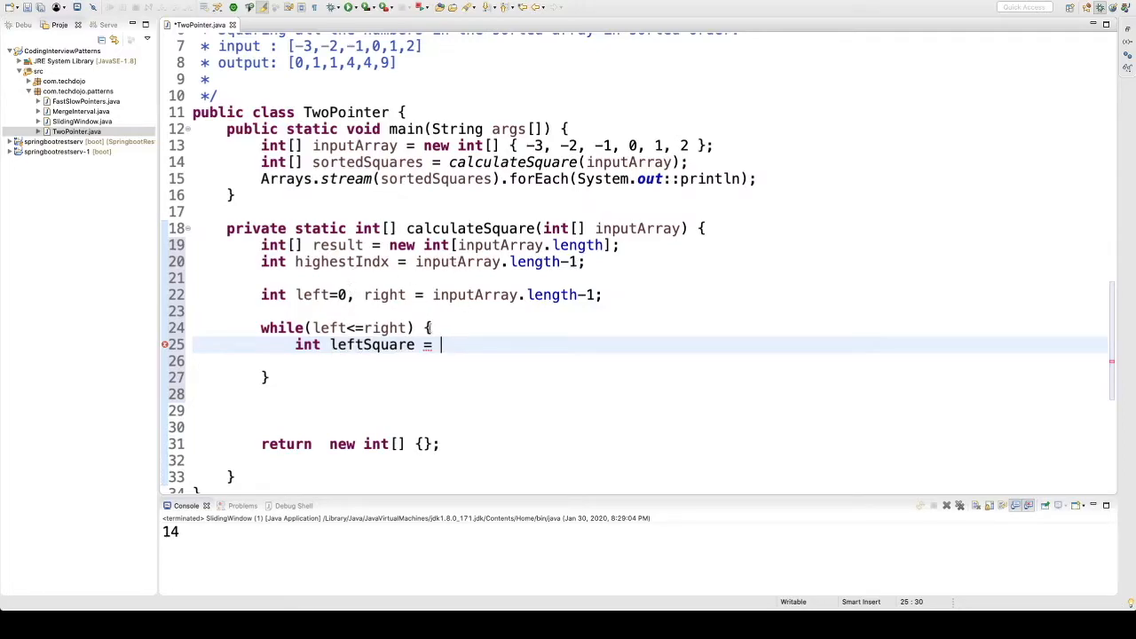
pyautogui.write('array')
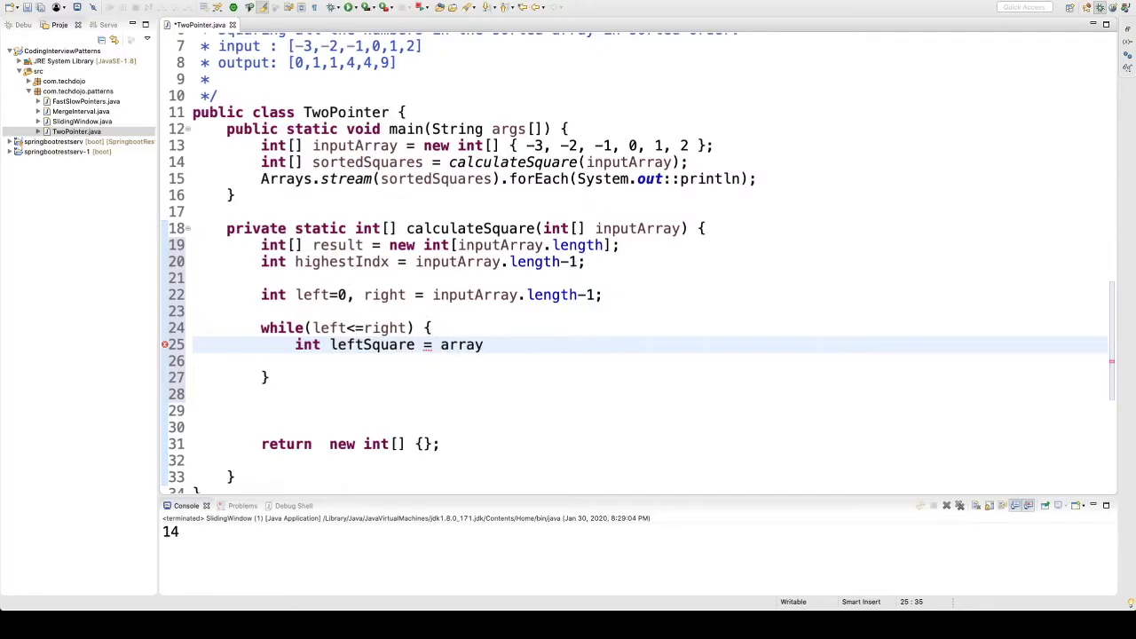
pyautogui.write('[left]')
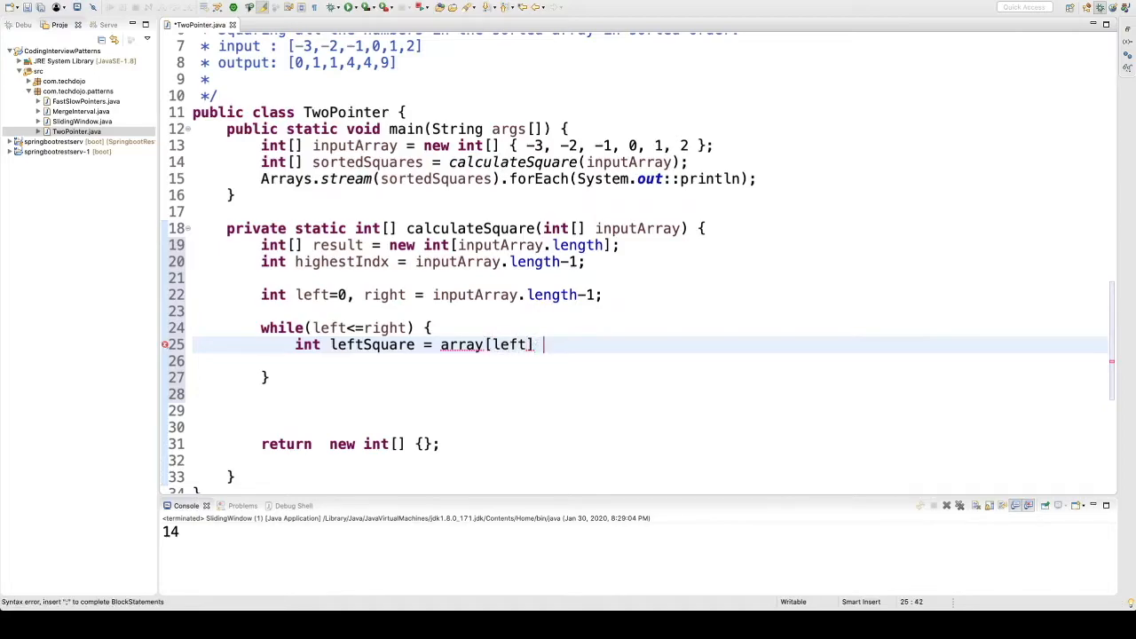
pyautogui.write('*')
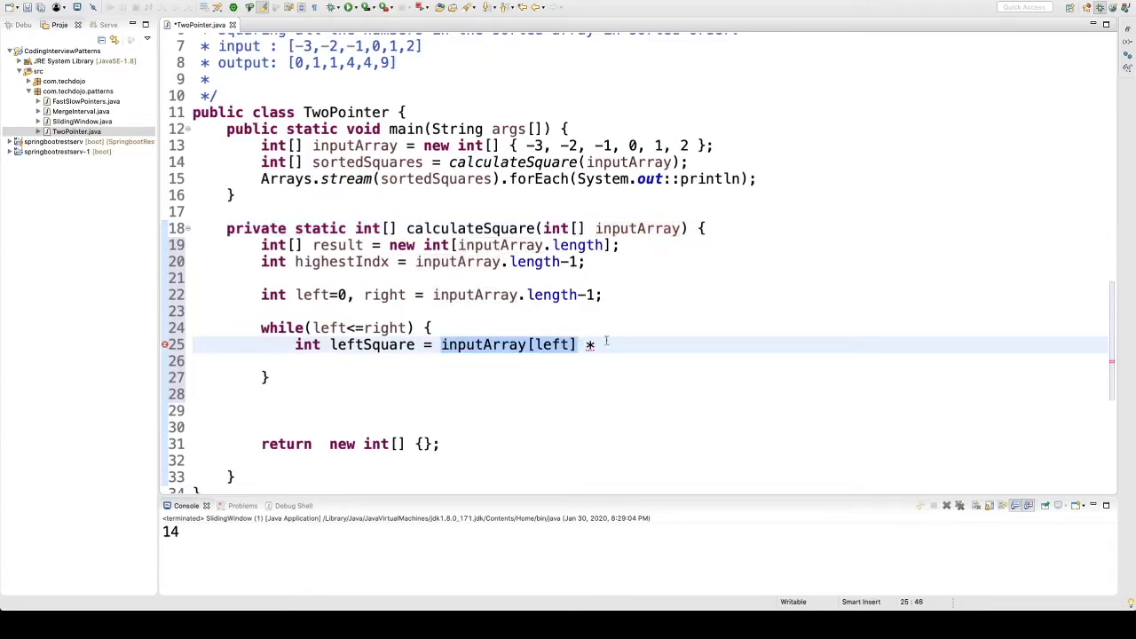
pyautogui.write('inputArray[left];')
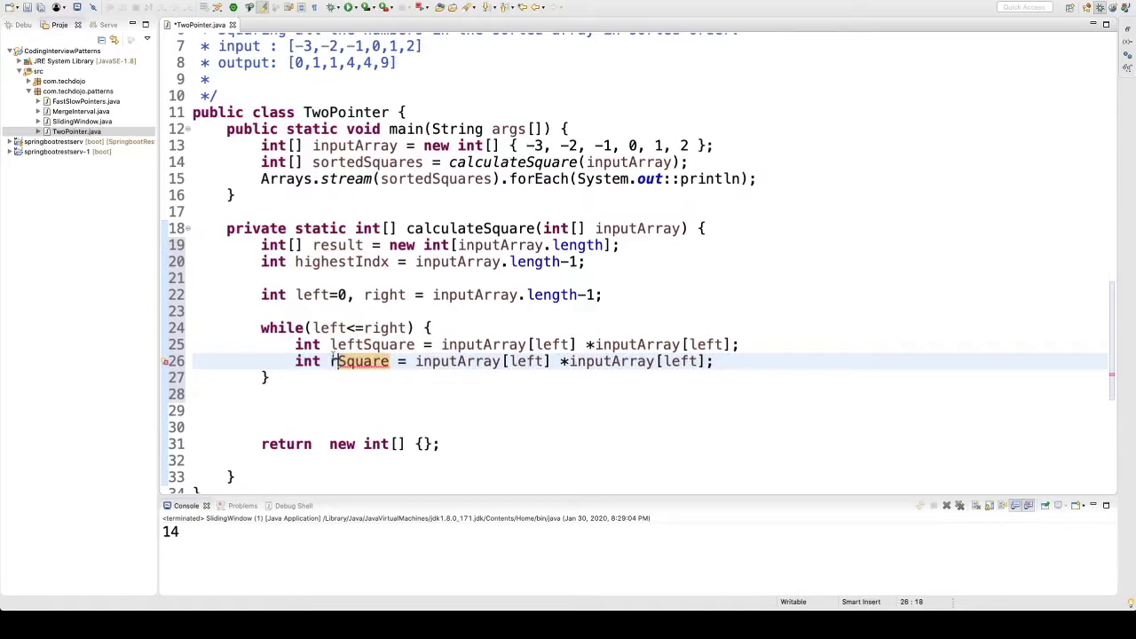
pyautogui.write('rightSquare')
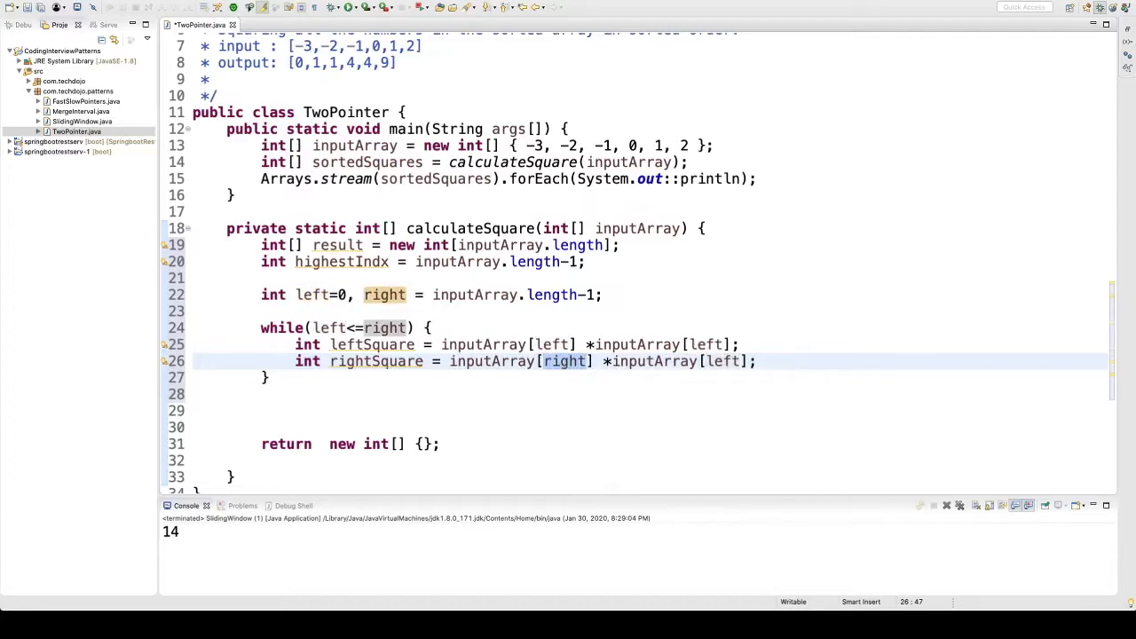
pyautogui.write('right')
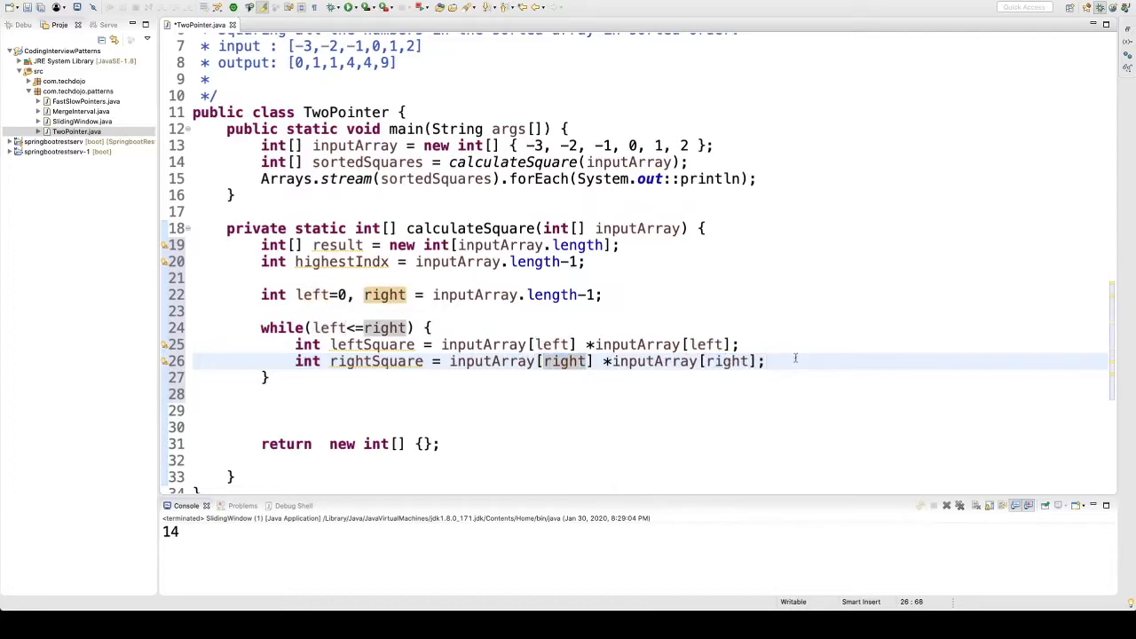
# Step: Add if(leftSquare > rightSquare) { below the square calculations
pyautogui.write('if')
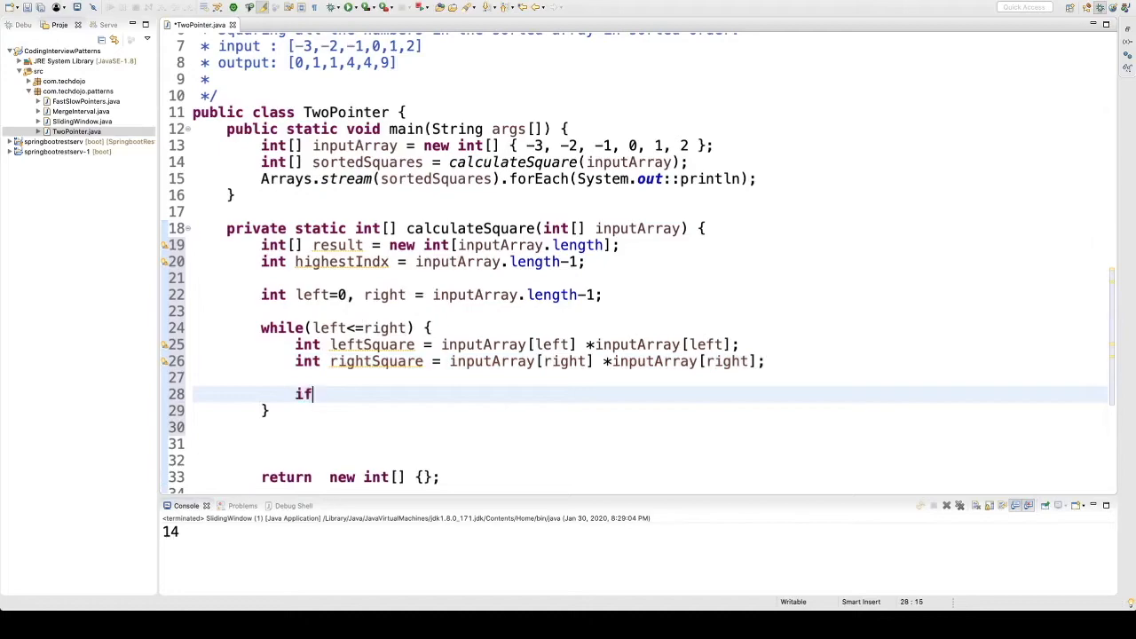
pyautogui.write('(')
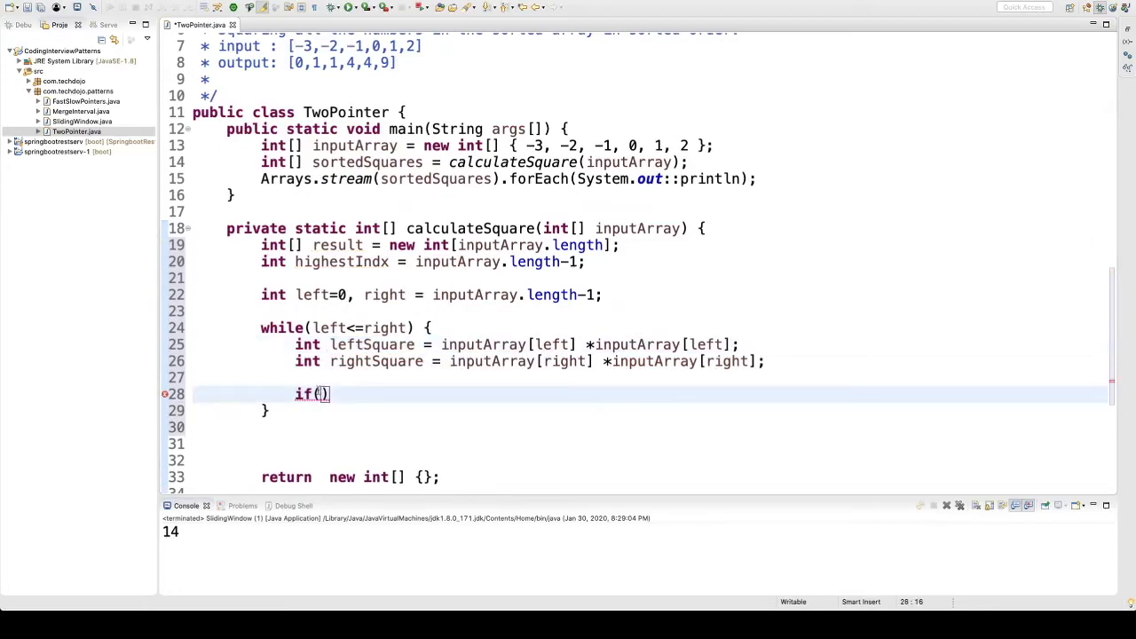
pyautogui.write('leftSquare <')
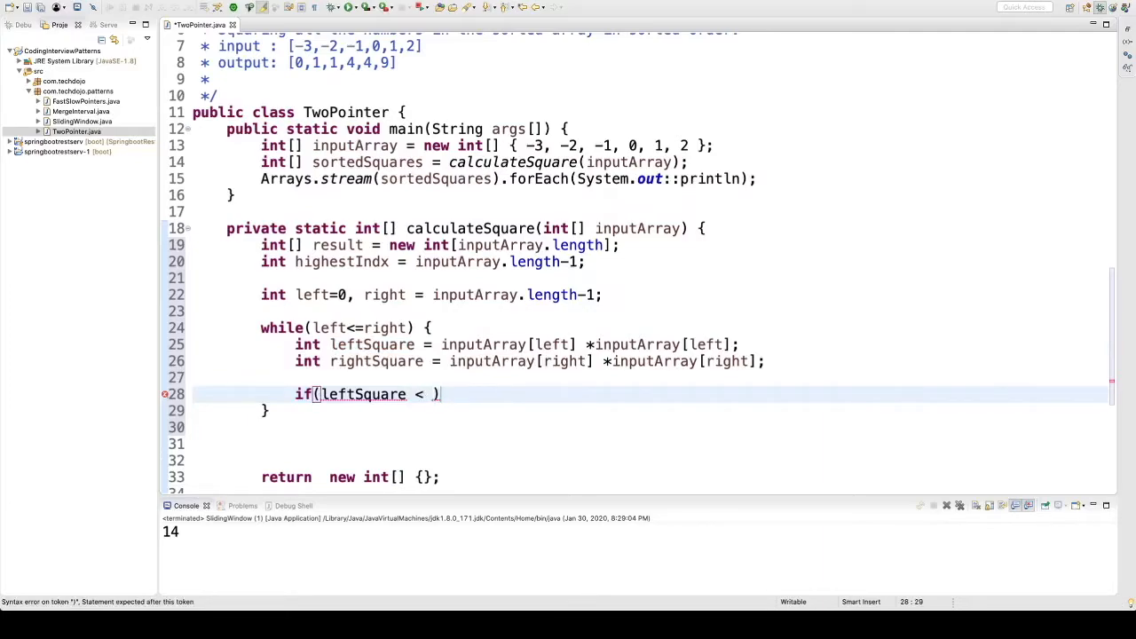
pyautogui.doubleClick(376, 361)
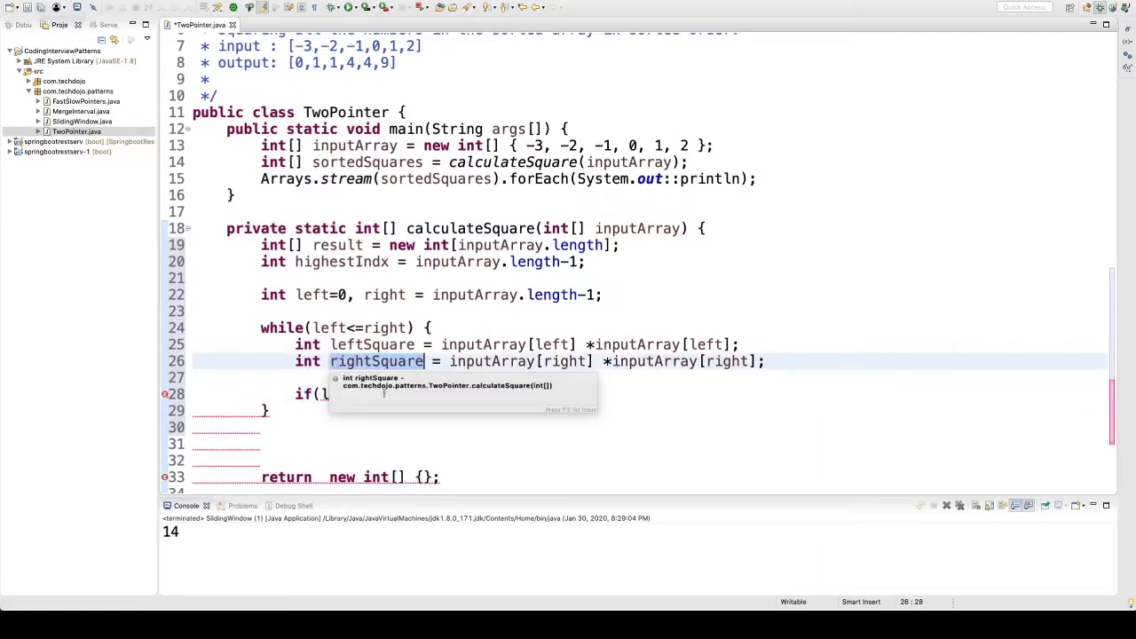
pyautogui.write('(leftSquare < rightSquare)')
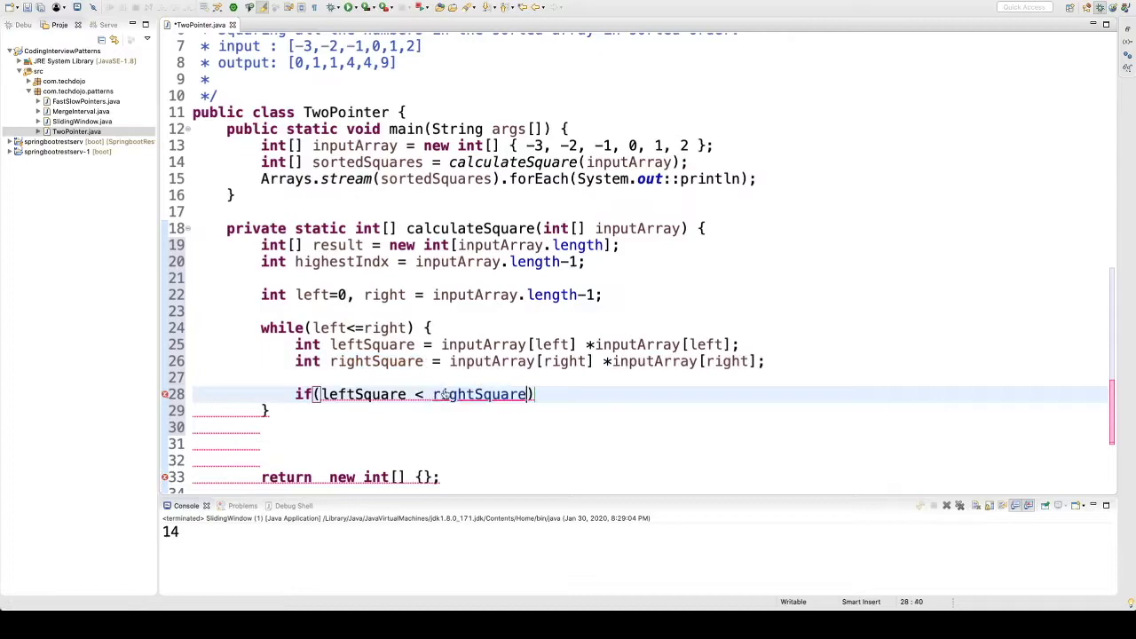
pyautogui.write('{')
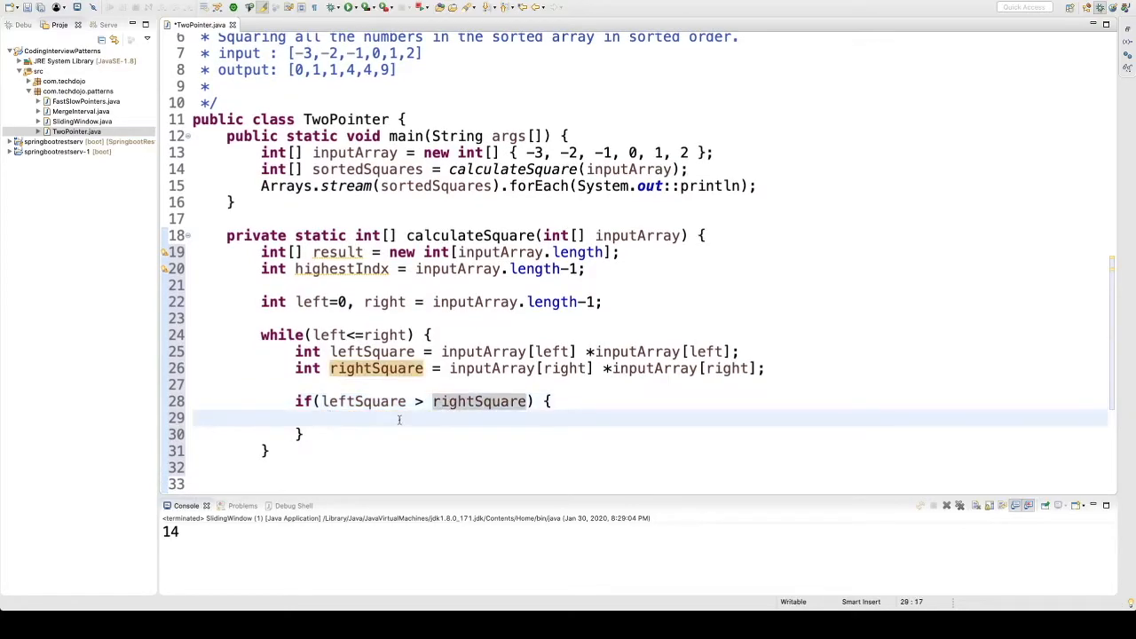
# Step: Fill the if body with result[highestIndx]=leftSquare; highestIndx--; left++; and add an else branch
pyautogui.scroll(-3)
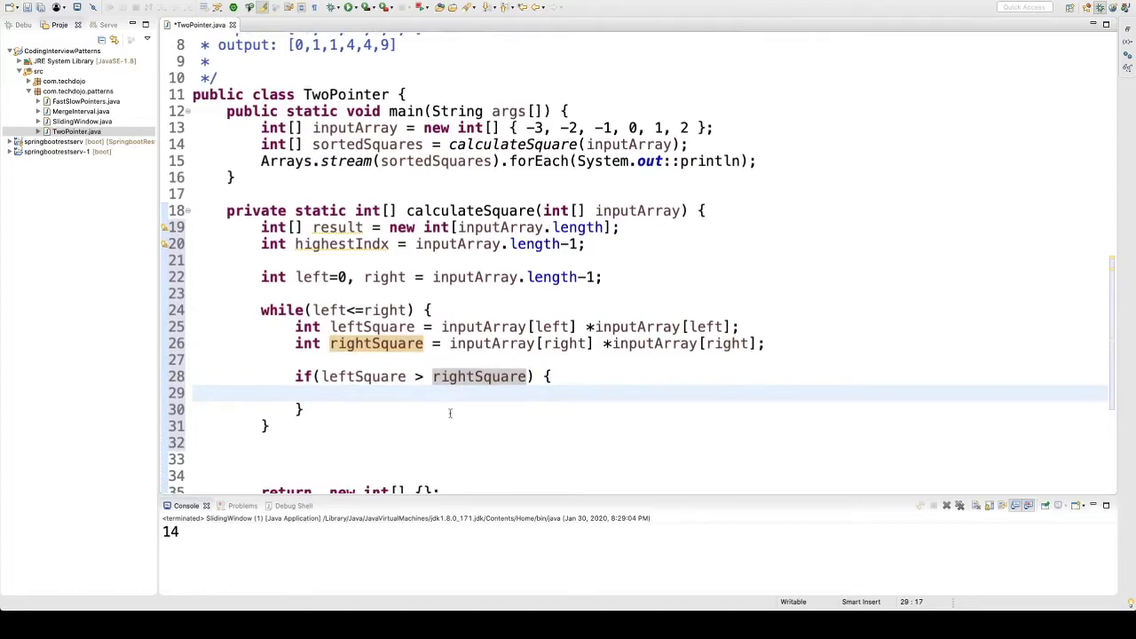
pyautogui.click(330, 393)
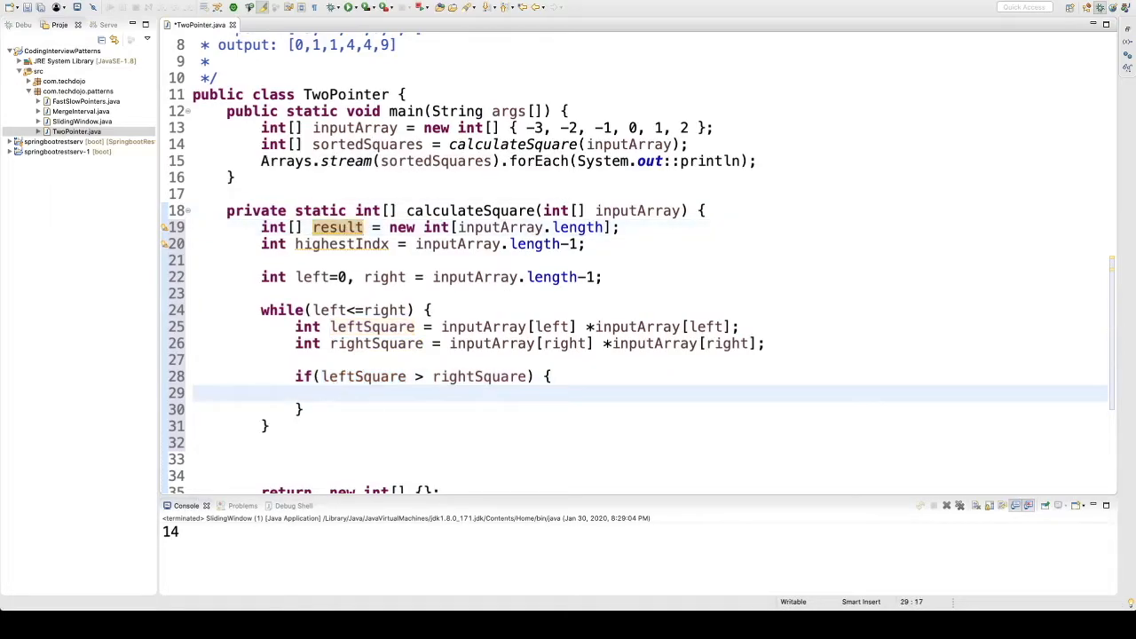
pyautogui.write('result[]')
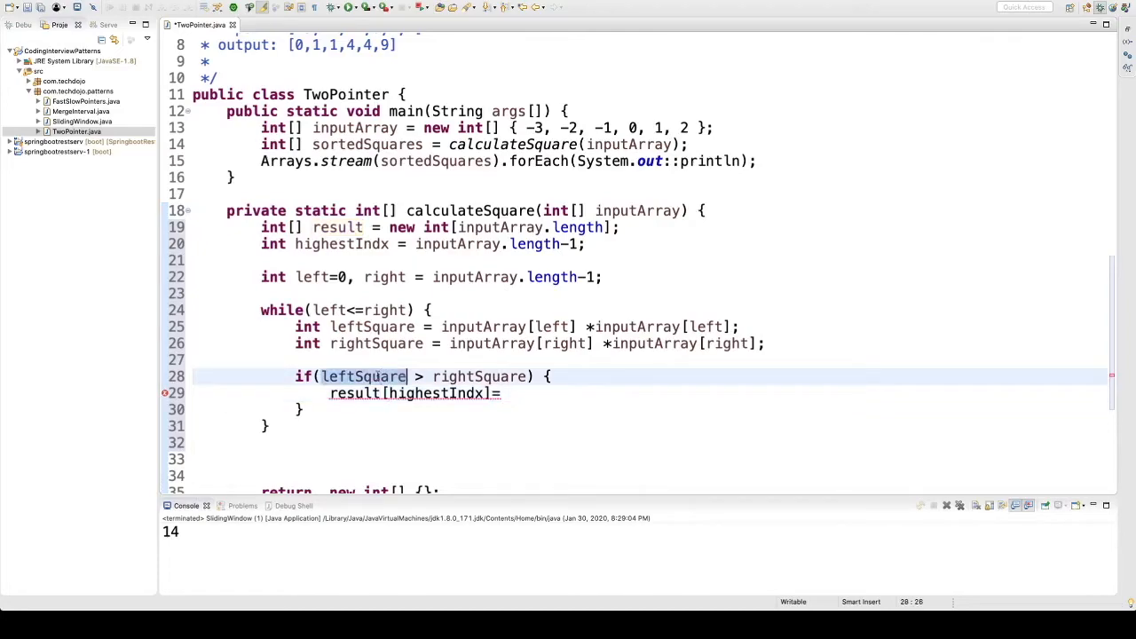
pyautogui.write('leftSquare;')
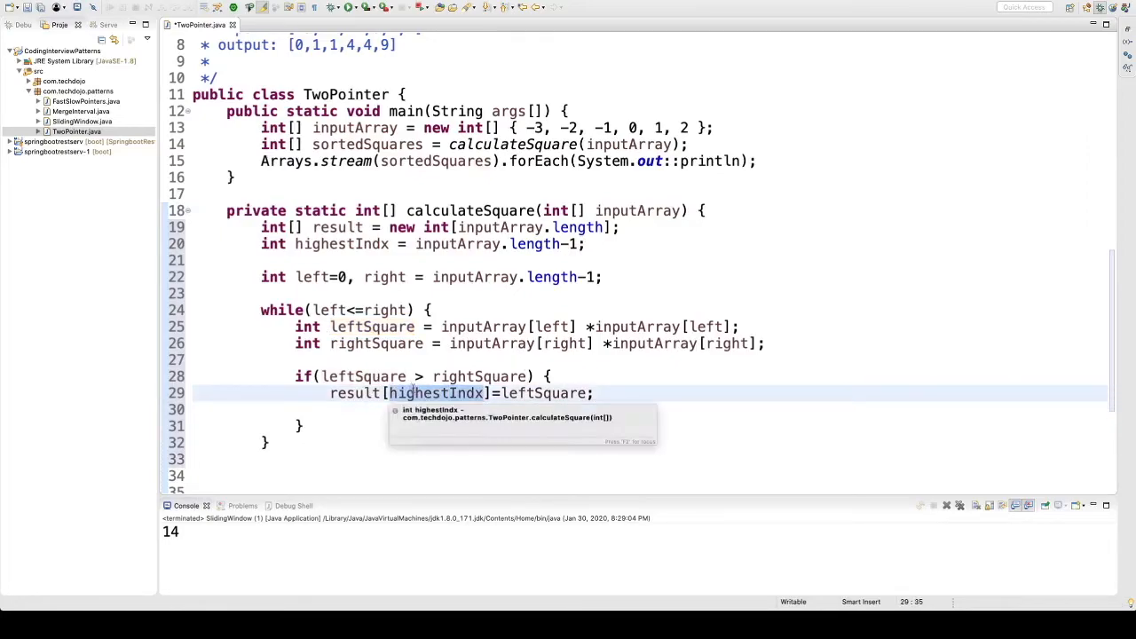
pyautogui.write('highestIndx--;')
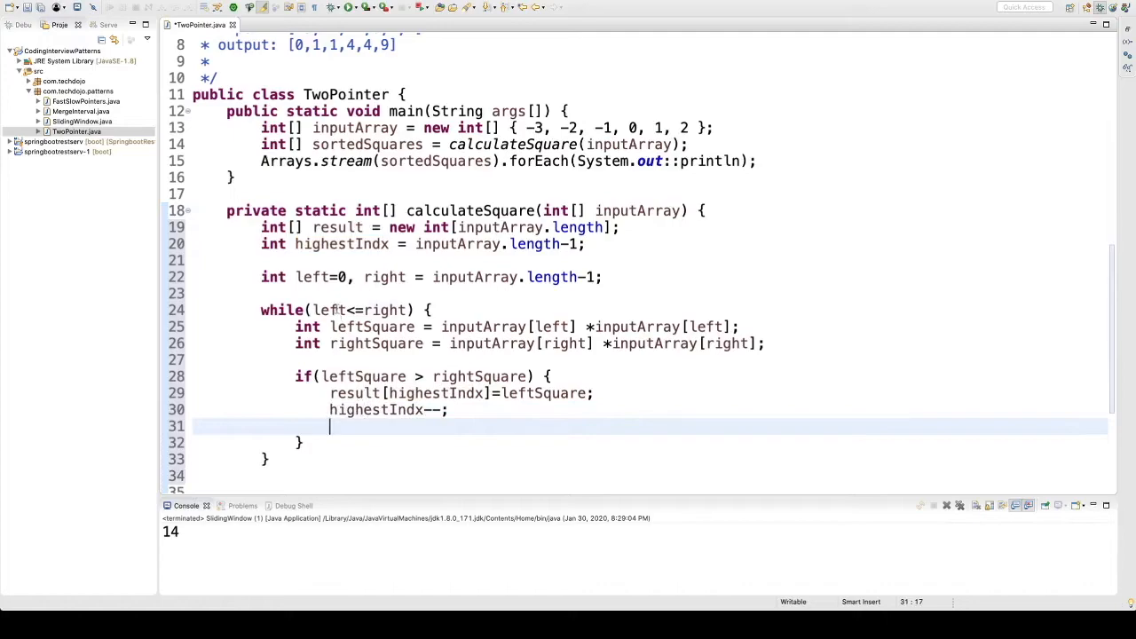
pyautogui.write('left')
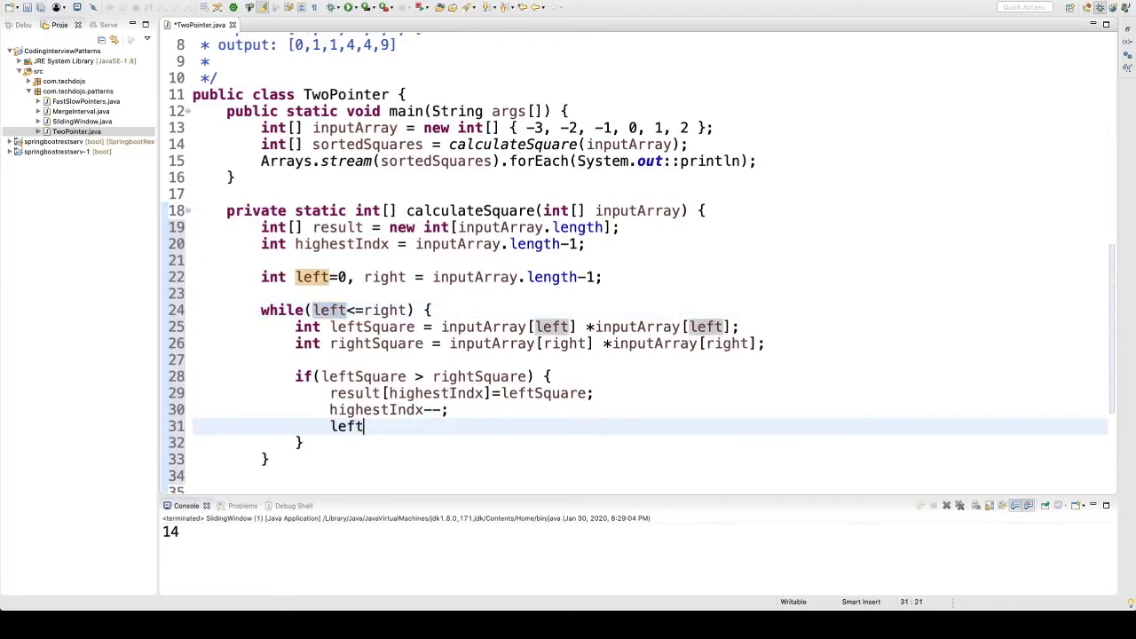
pyautogui.write('++;')
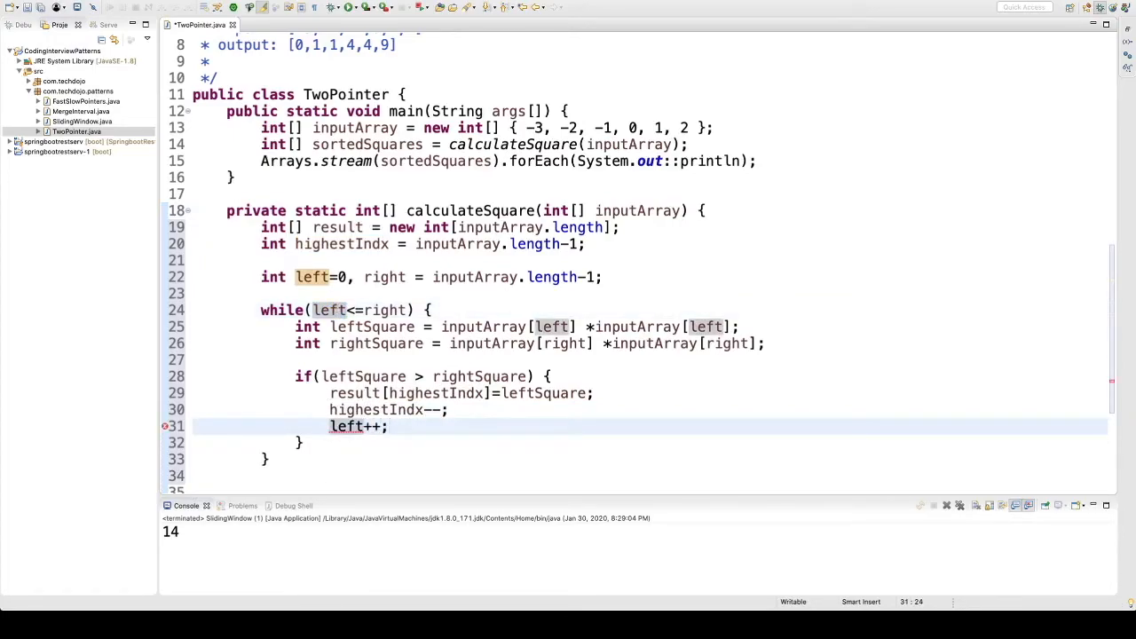
pyautogui.write('}else {')
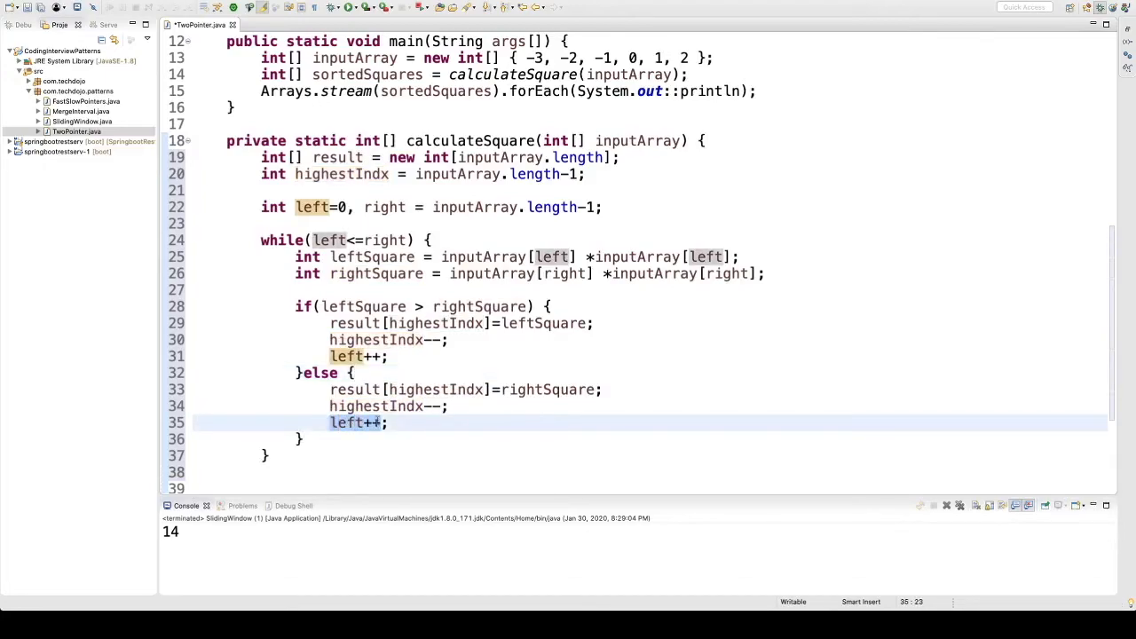
# Step: Replace left++ with right-- in the else branch
pyautogui.write('right--;')
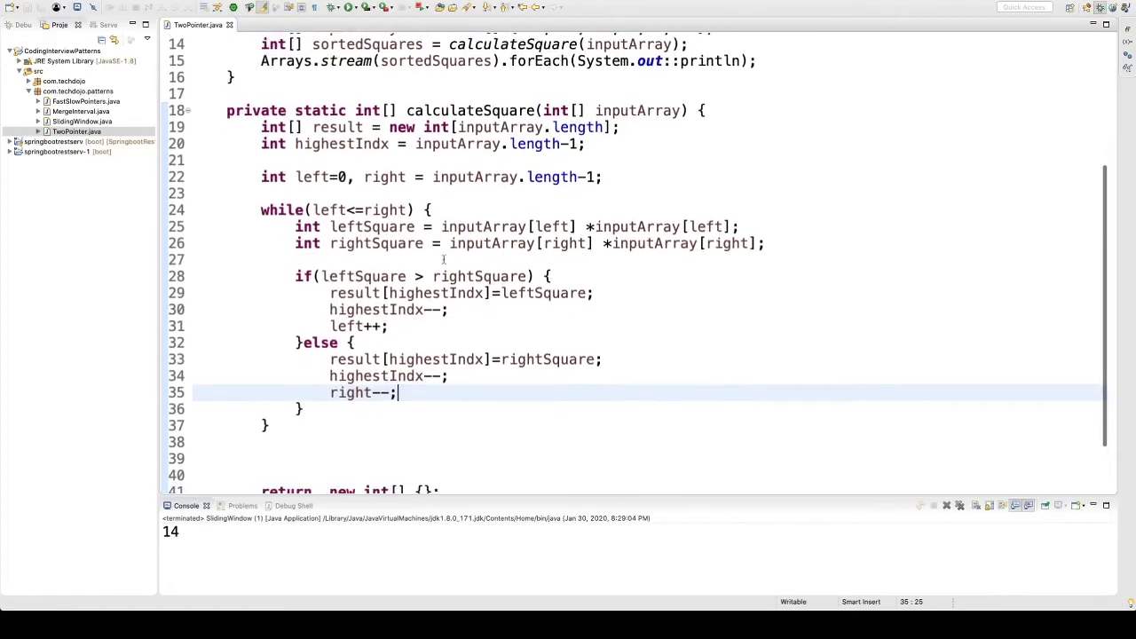
pyautogui.scroll(-3)
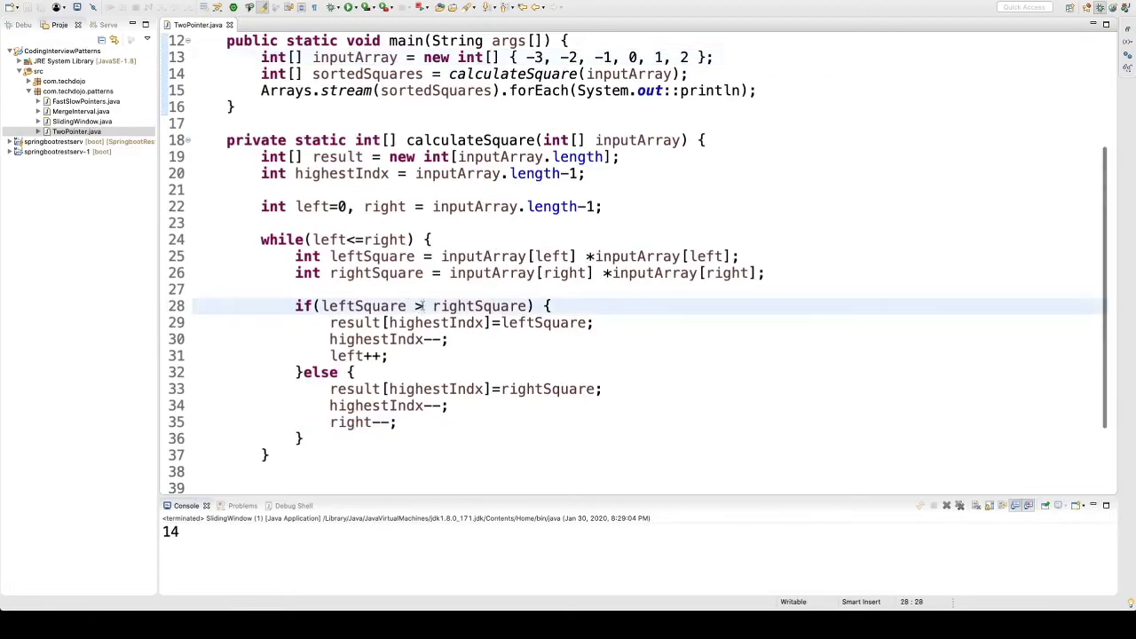
# Step: Revert the trial >= condition and return result instead of new int[] {}
pyautogui.write('=')
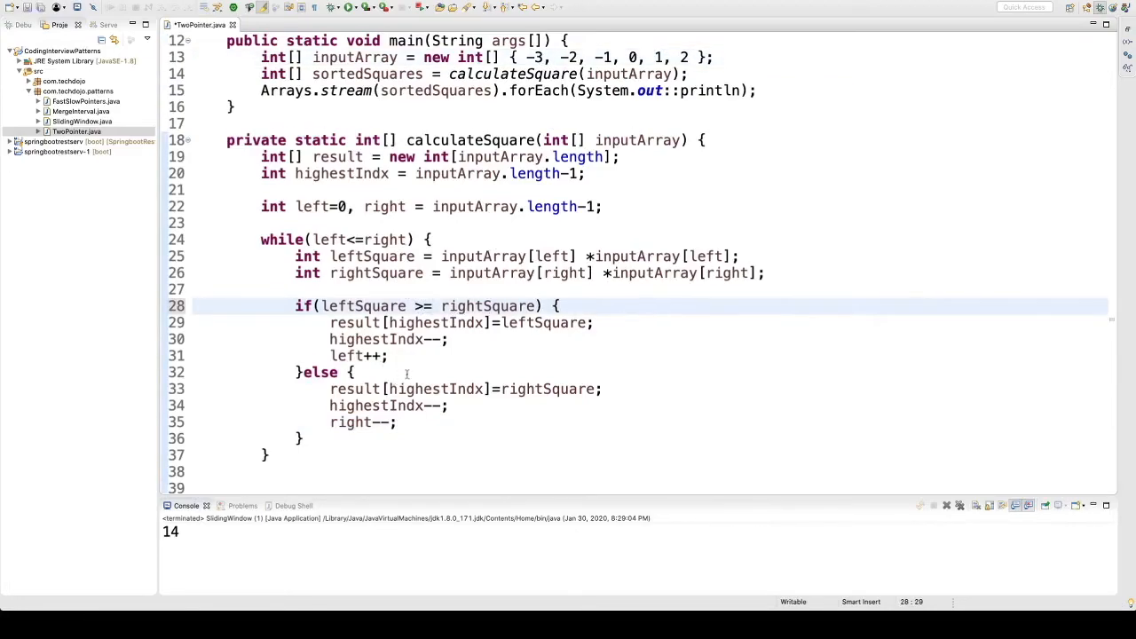
pyautogui.scroll(-3)
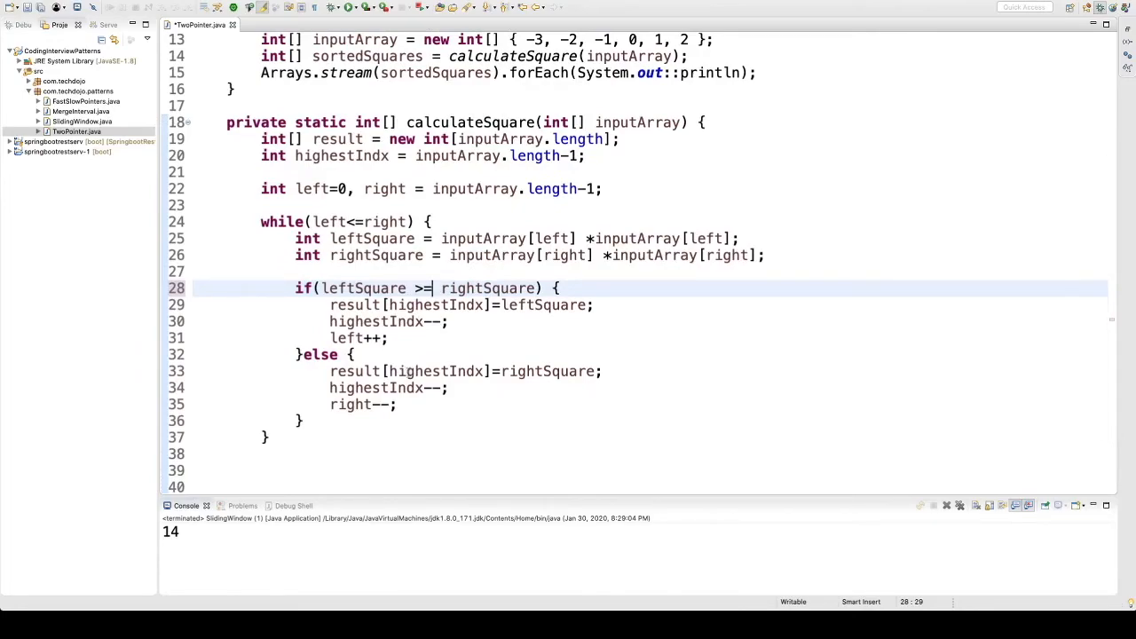
pyautogui.press('BackSpace')
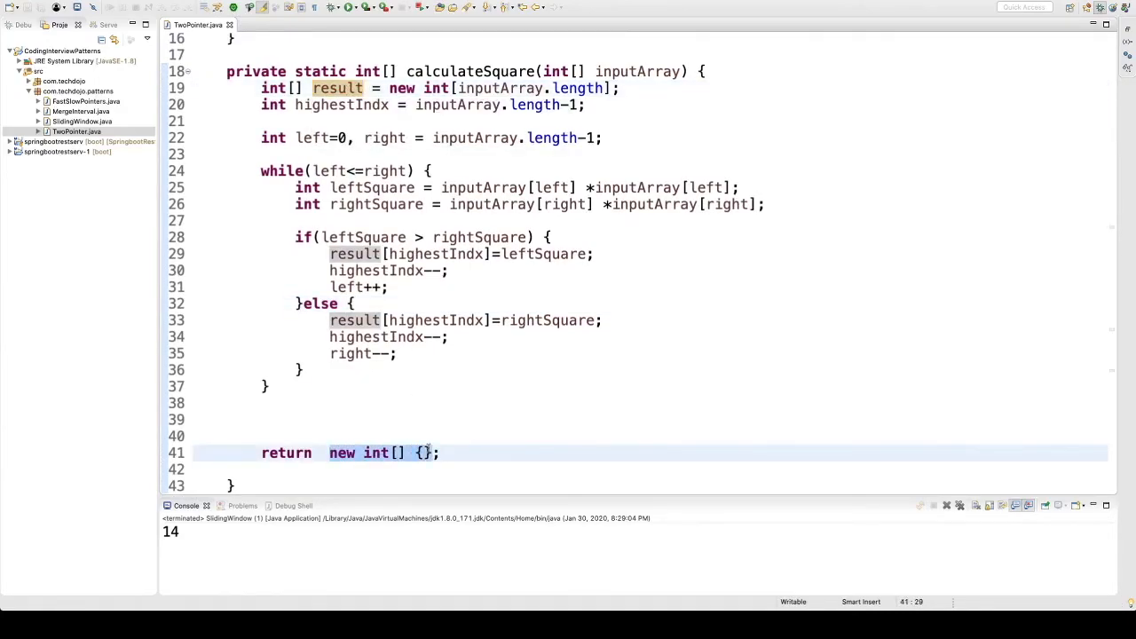
pyautogui.write('result')
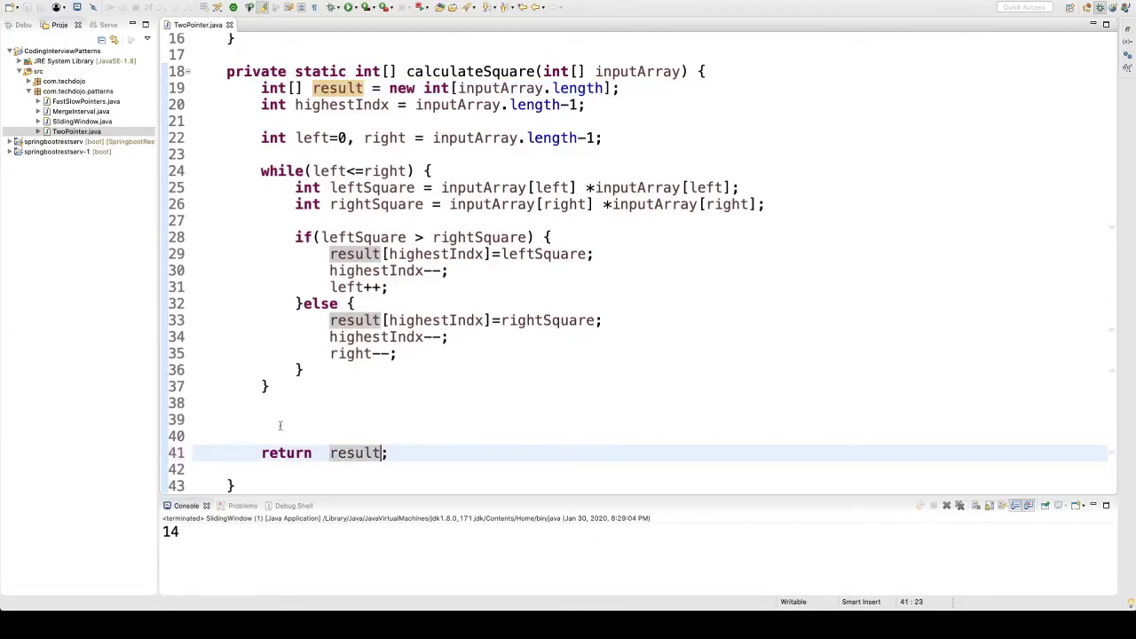